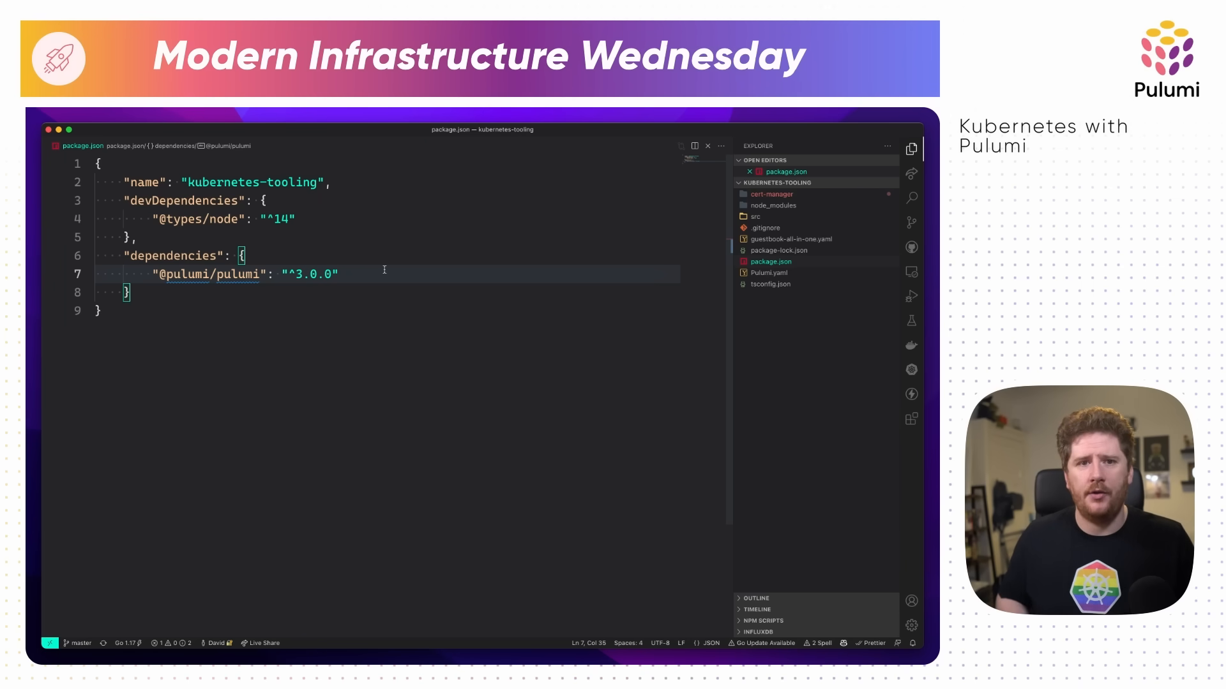
{"action": "key", "text": "Enter"}
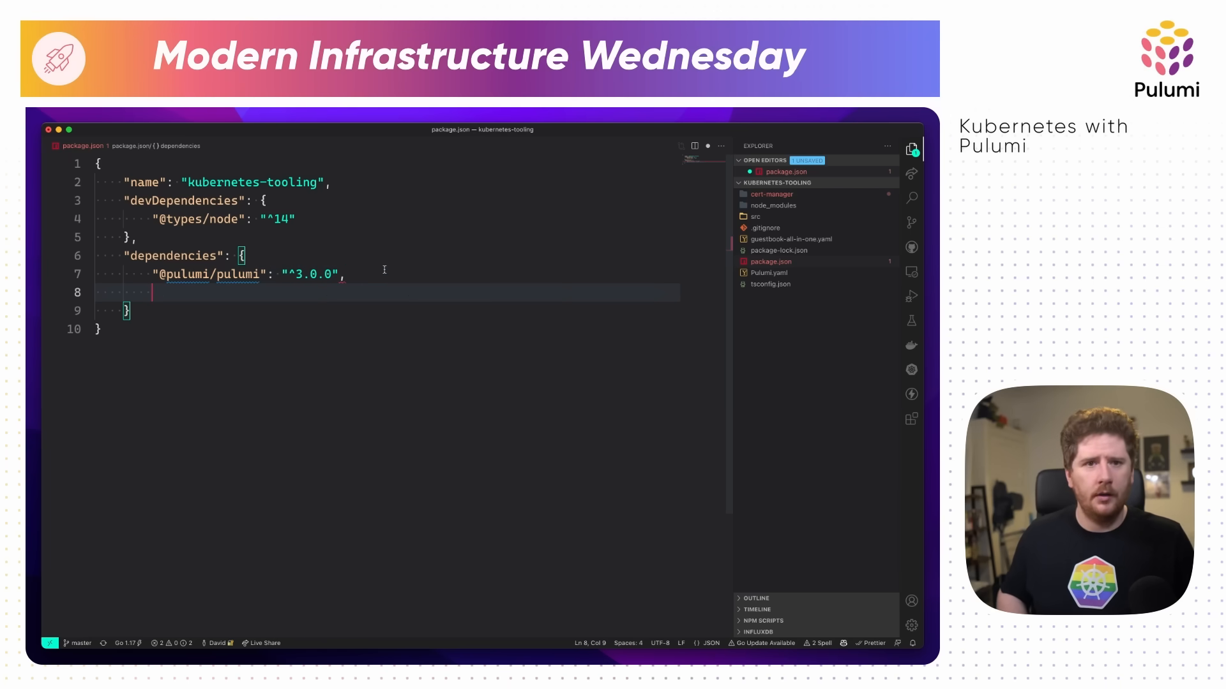
{"action": "type", "text": "\"@pulumi\""}
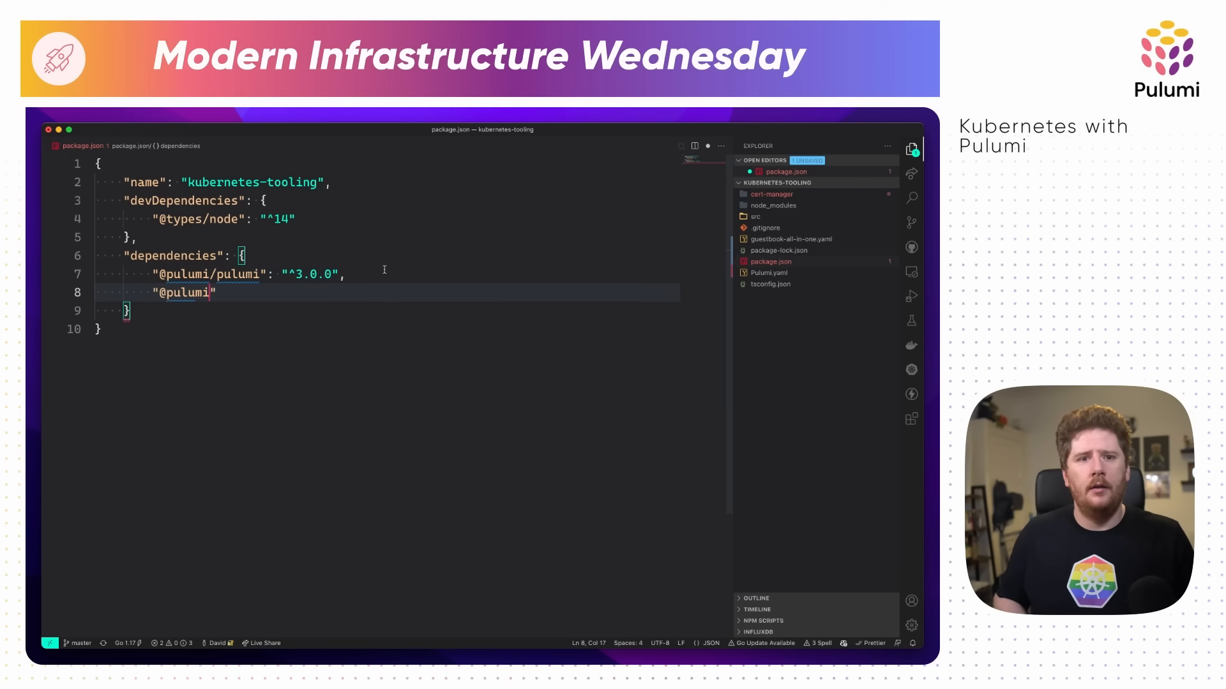
{"action": "type", "text": "/kubernetes"}
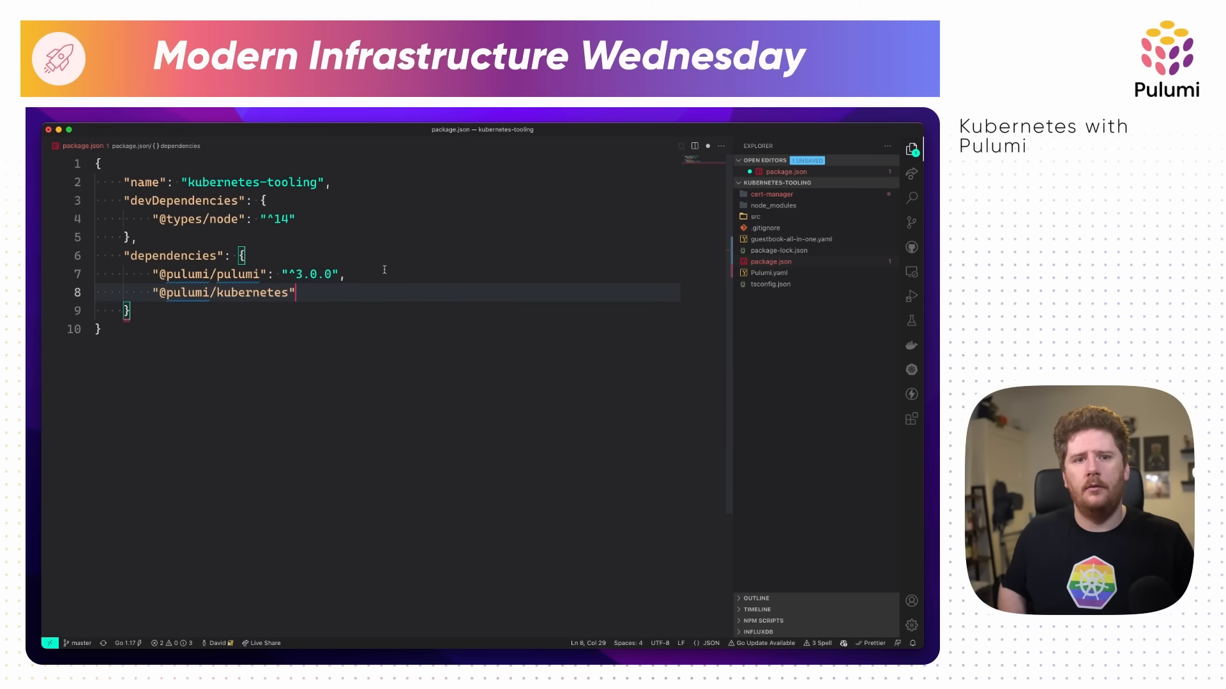
{"action": "type", "text": ": \"^2.0.0\","}
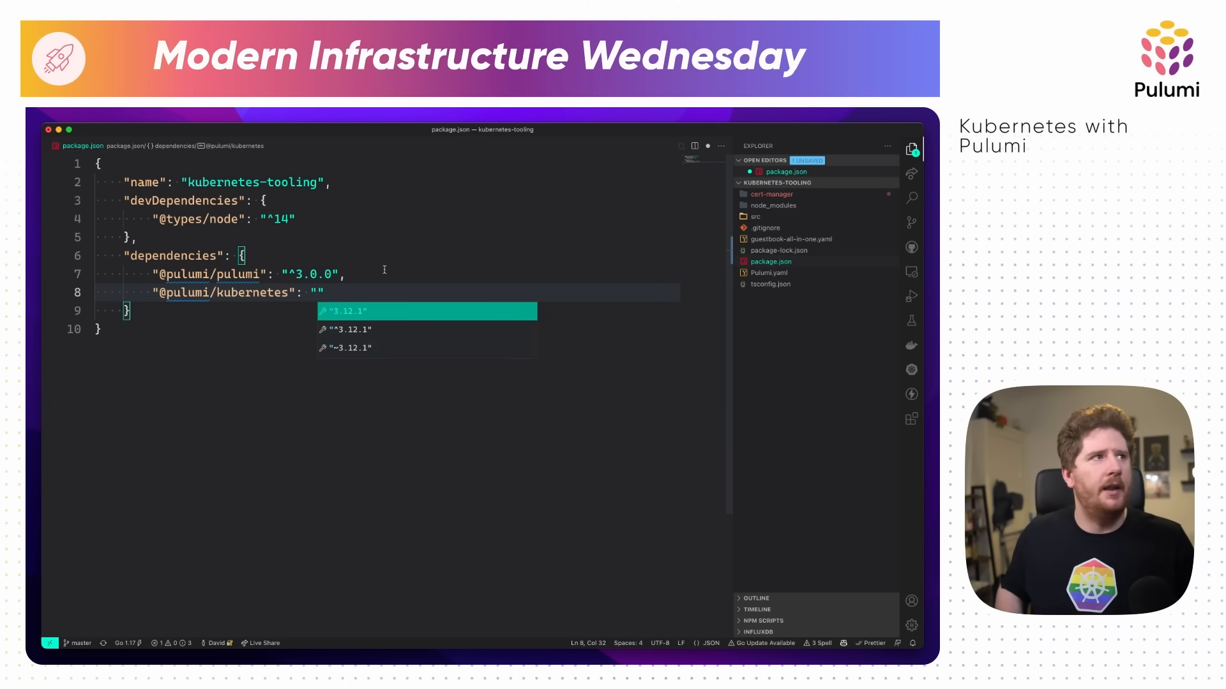
{"action": "left_click", "coordinate": [349, 310]}
{"action": "type", "text": "npm in"}
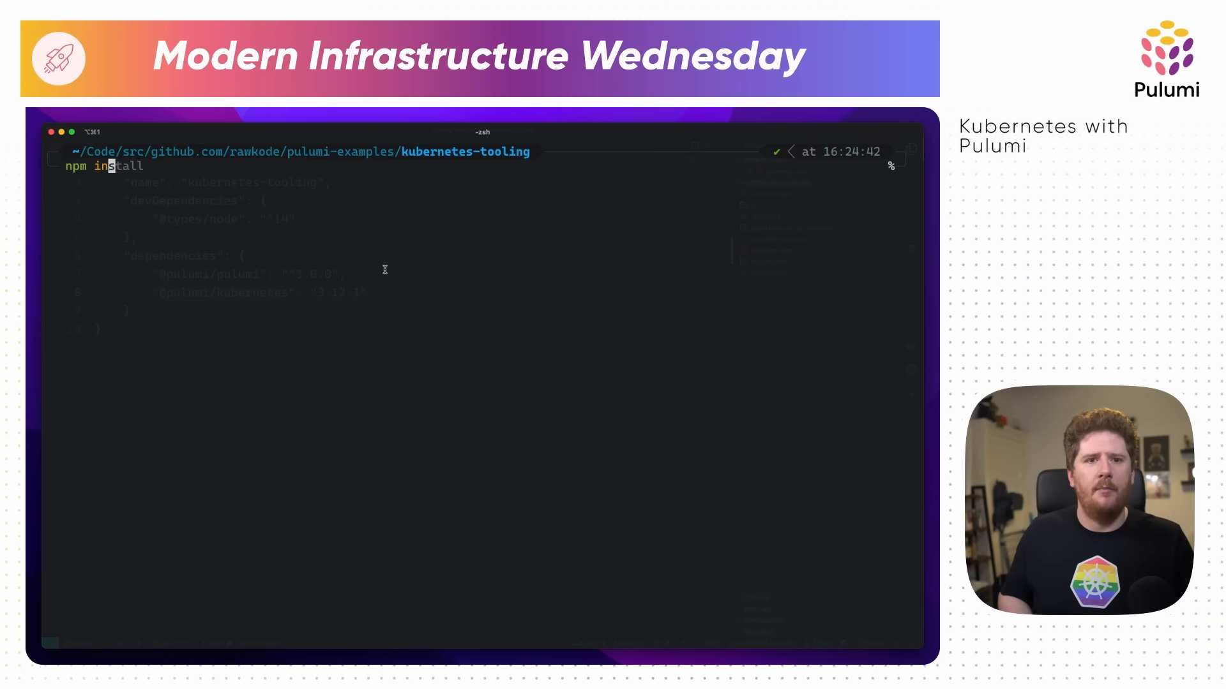
Run npm install in the kubernetes-tooling project to fetch the new dependency.
{"action": "key", "text": "Enter"}
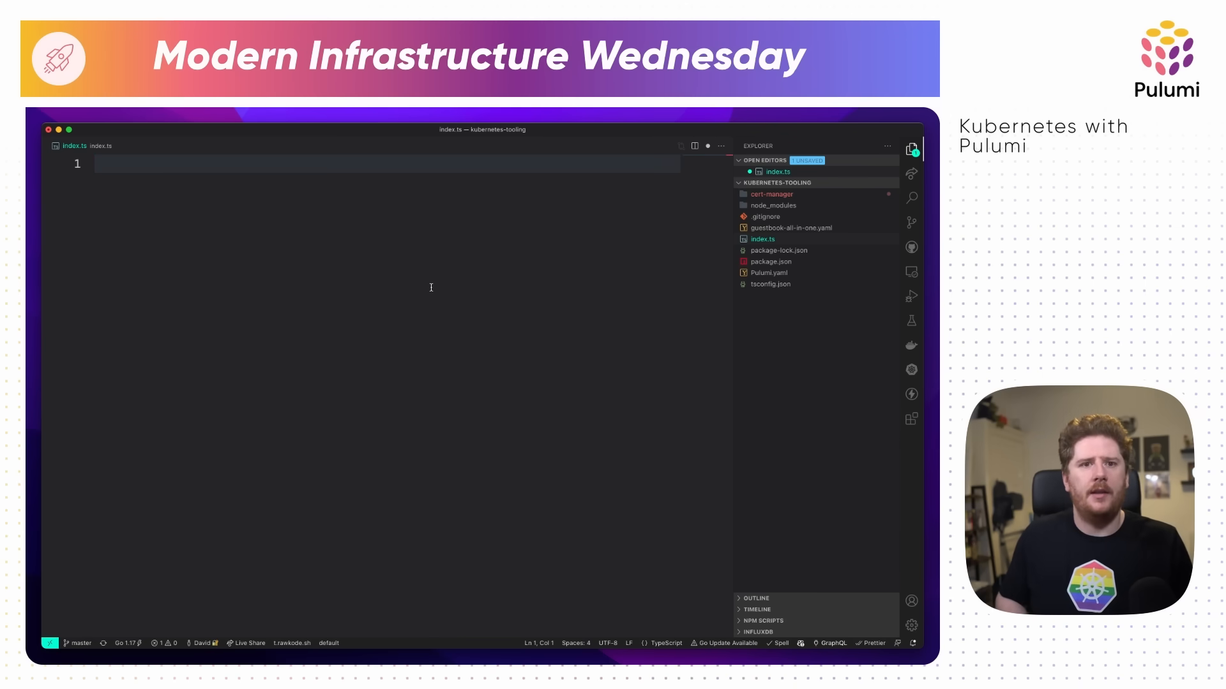
{"action": "type", "text": "import"}
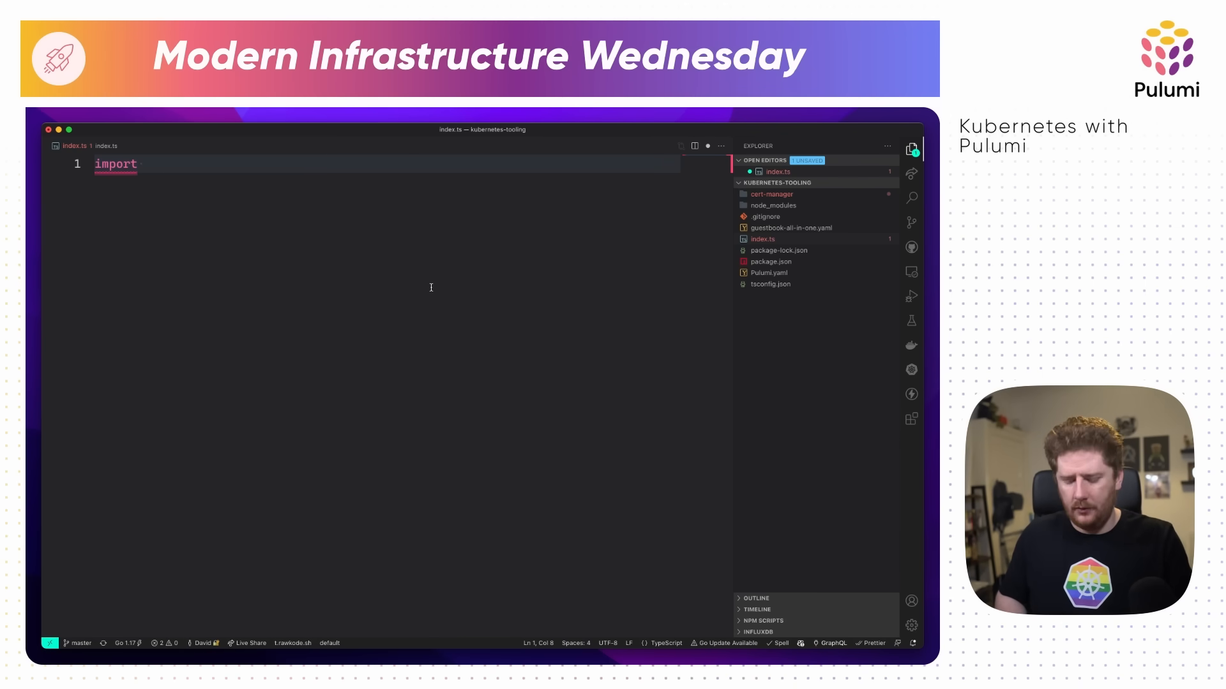
{"action": "type", "text": "* as kubernetes"}
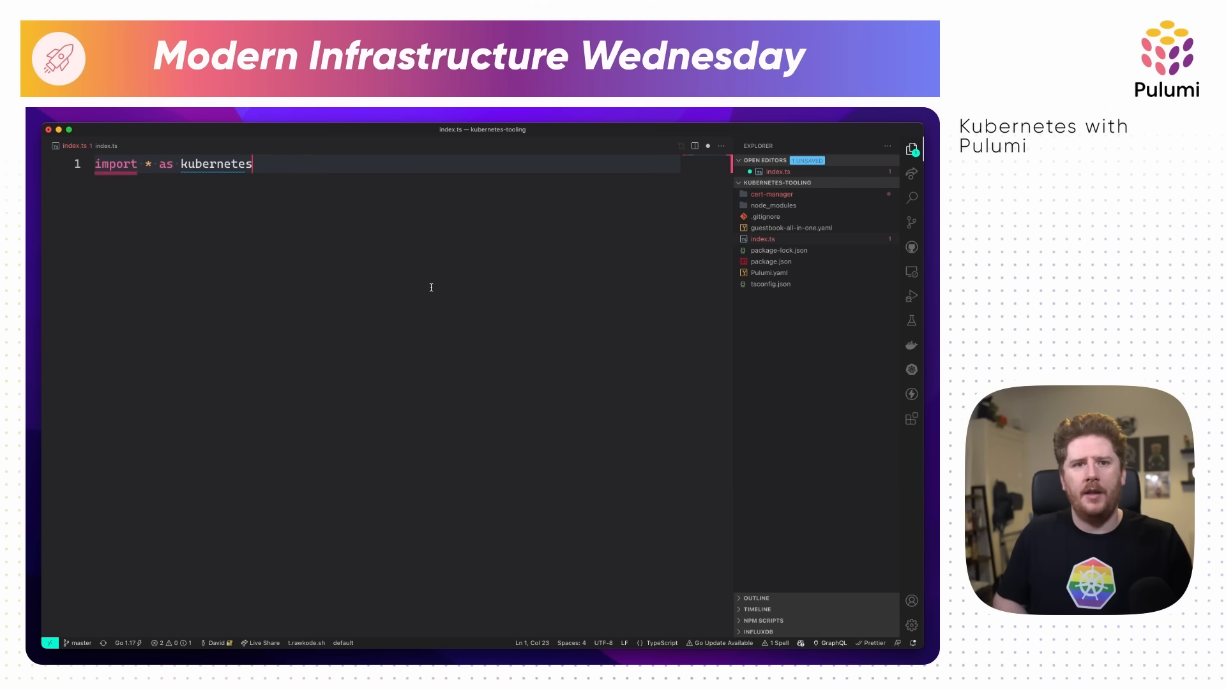
{"action": "type", "text": "from \"@pulumi/kubernetes\";"}
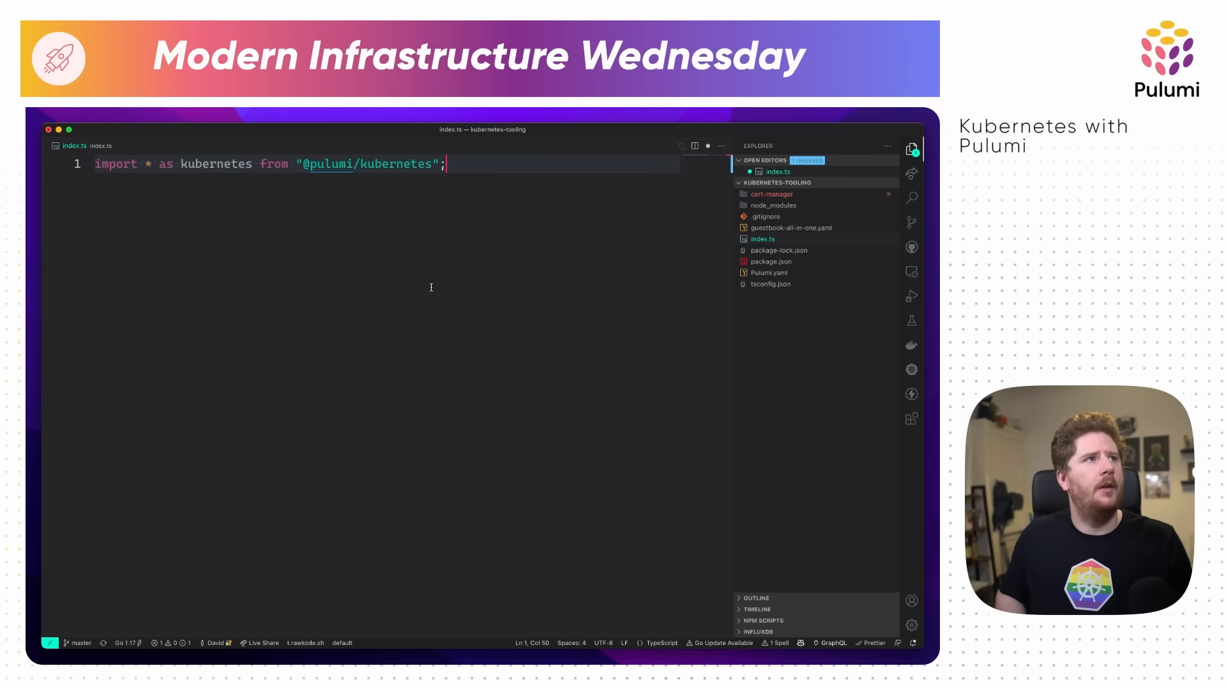
{"action": "type", "text": "k"}
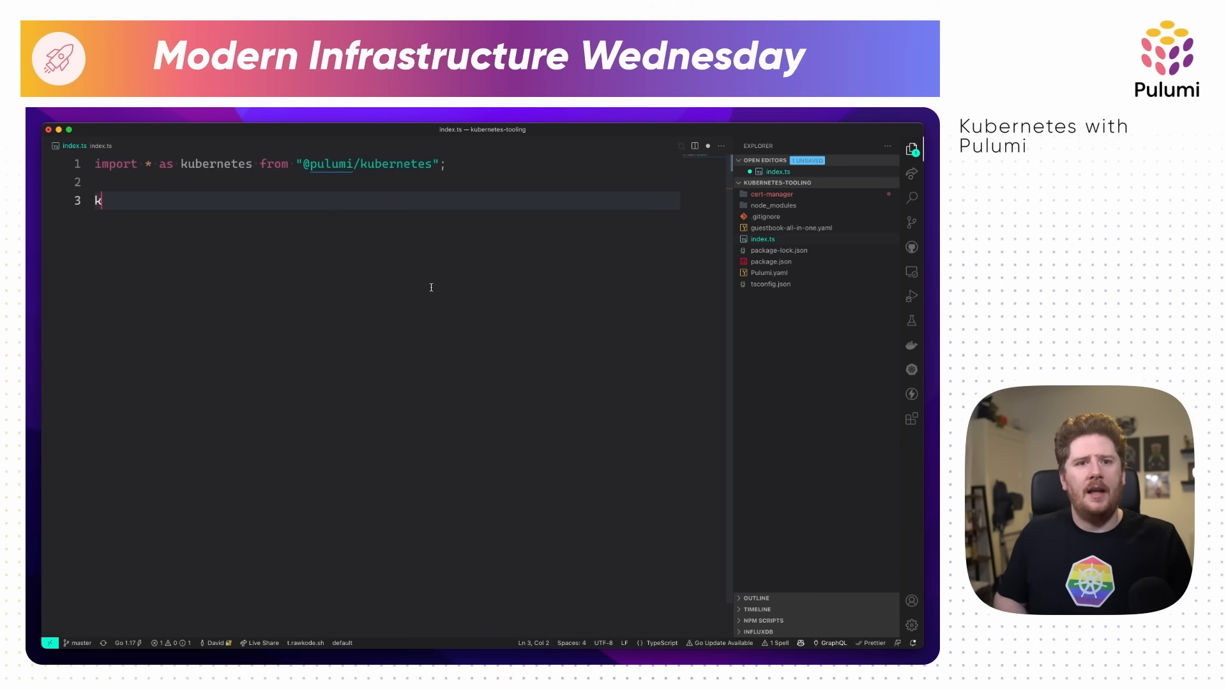
{"action": "type", "text": "ubernetes."}
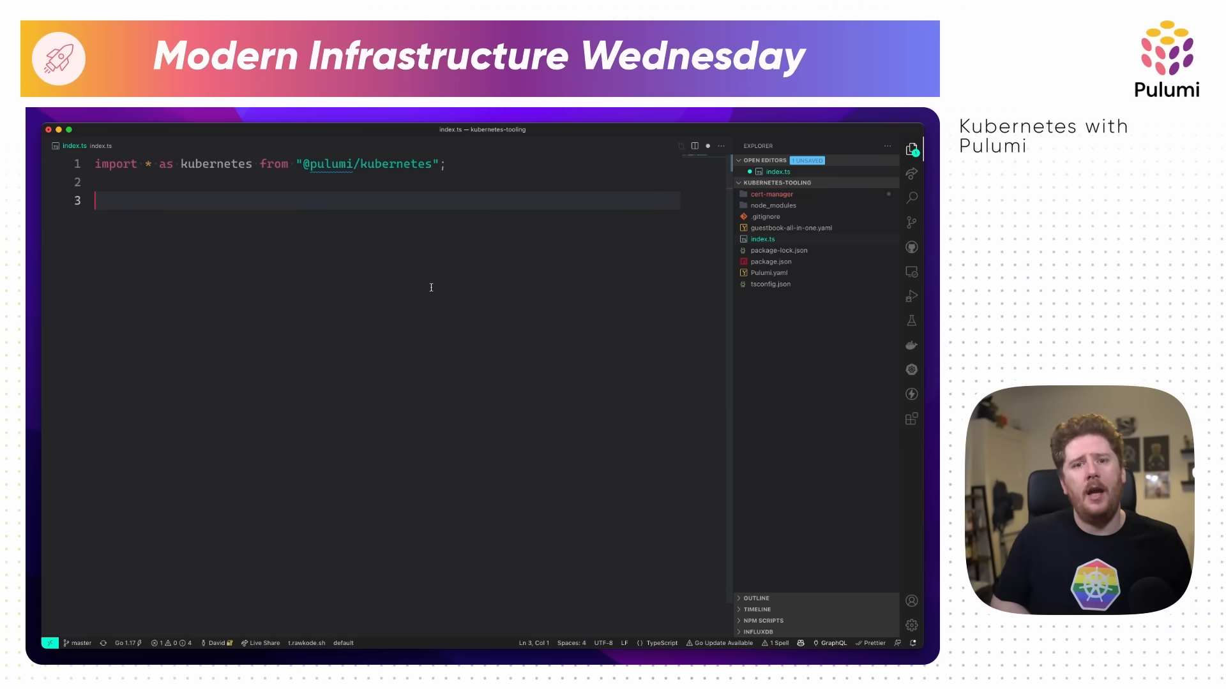
Define const nginxDeployment = new kubernetes.apps.v1.Deployment("nginx") with app: "nginx" selector and nginx:1.15 container.
{"action": "type", "text": "const"}
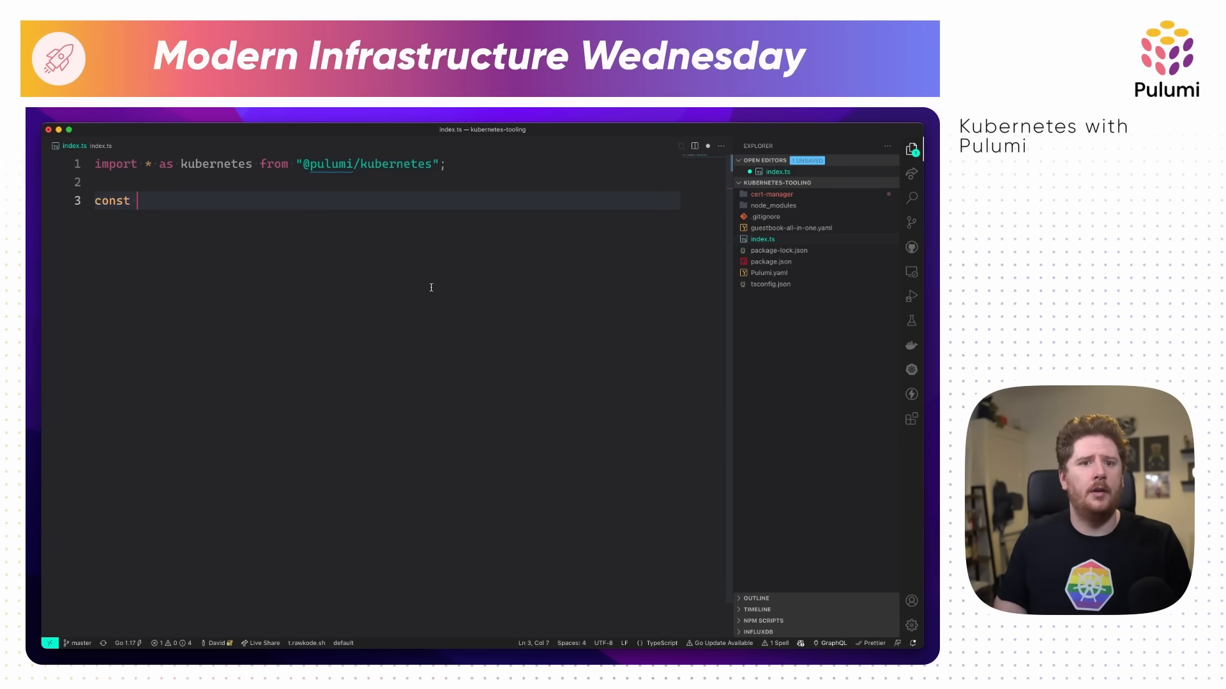
{"action": "type", "text": "nginxDeployment = new kubernetes.apps.v1.Deployment(\"nginx\", {"}
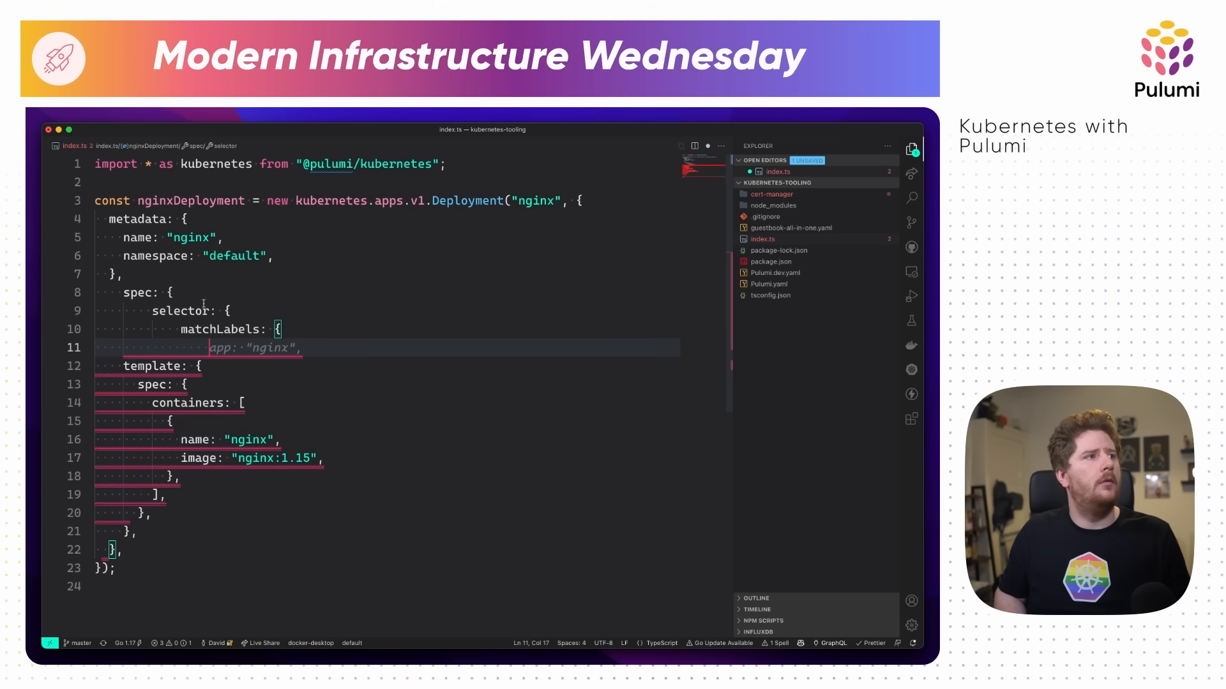
{"action": "key", "text": "Enter"}
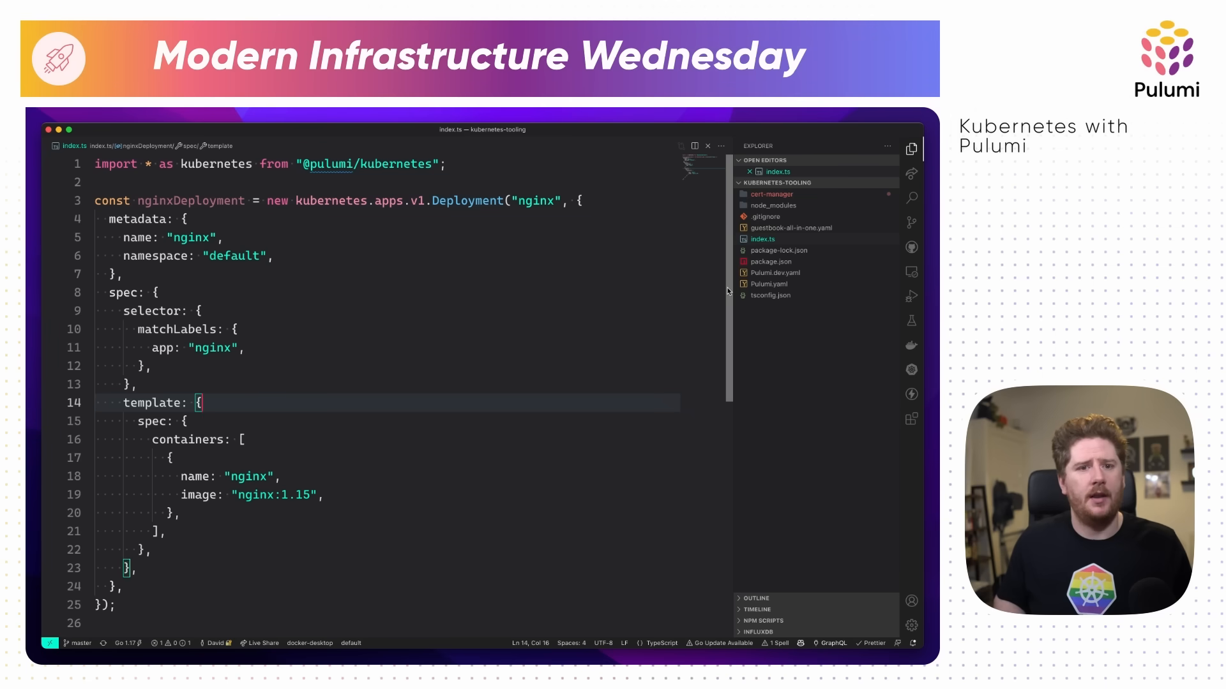
Give the pod template metadata labels app: "nginx" matching the selector.
{"action": "type", "text": "metadata: {"}
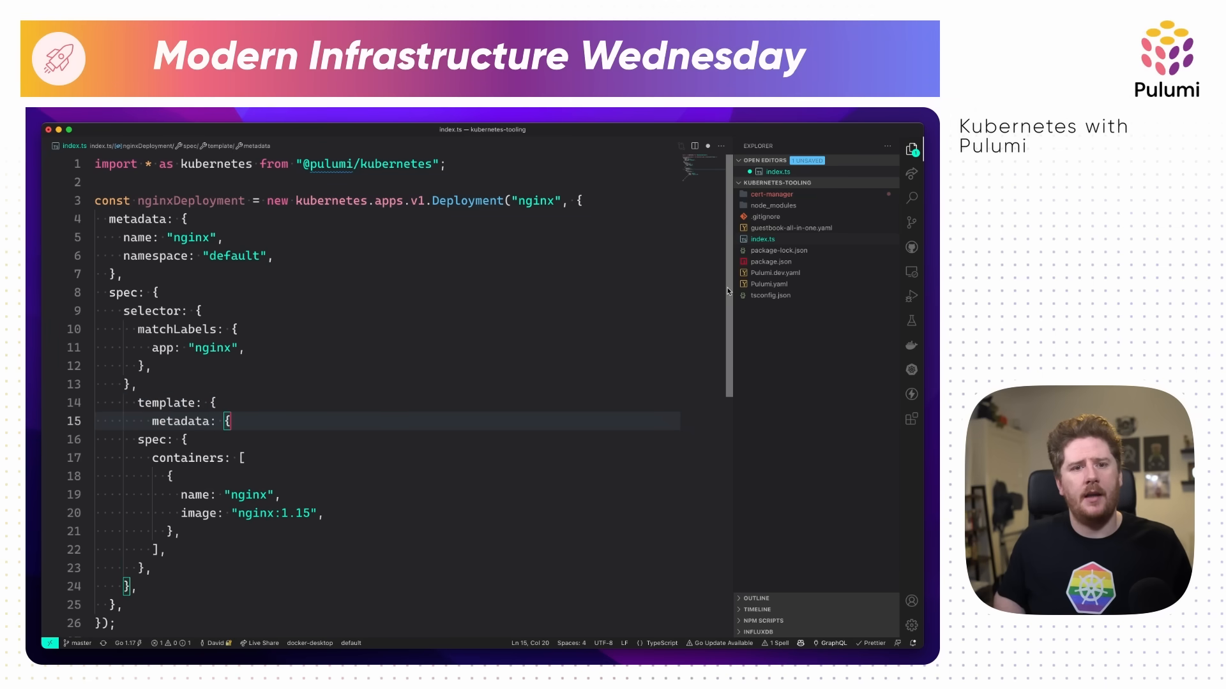
{"action": "type", "text": "labels: {"}
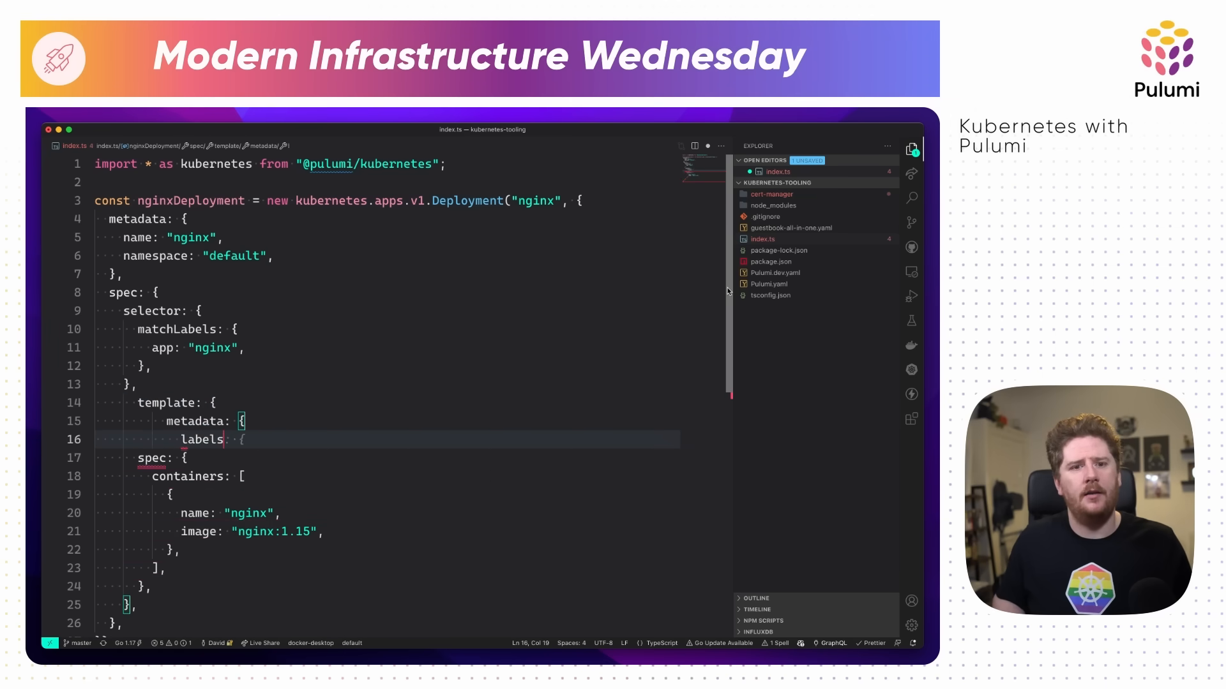
{"action": "key", "text": "Enter"}
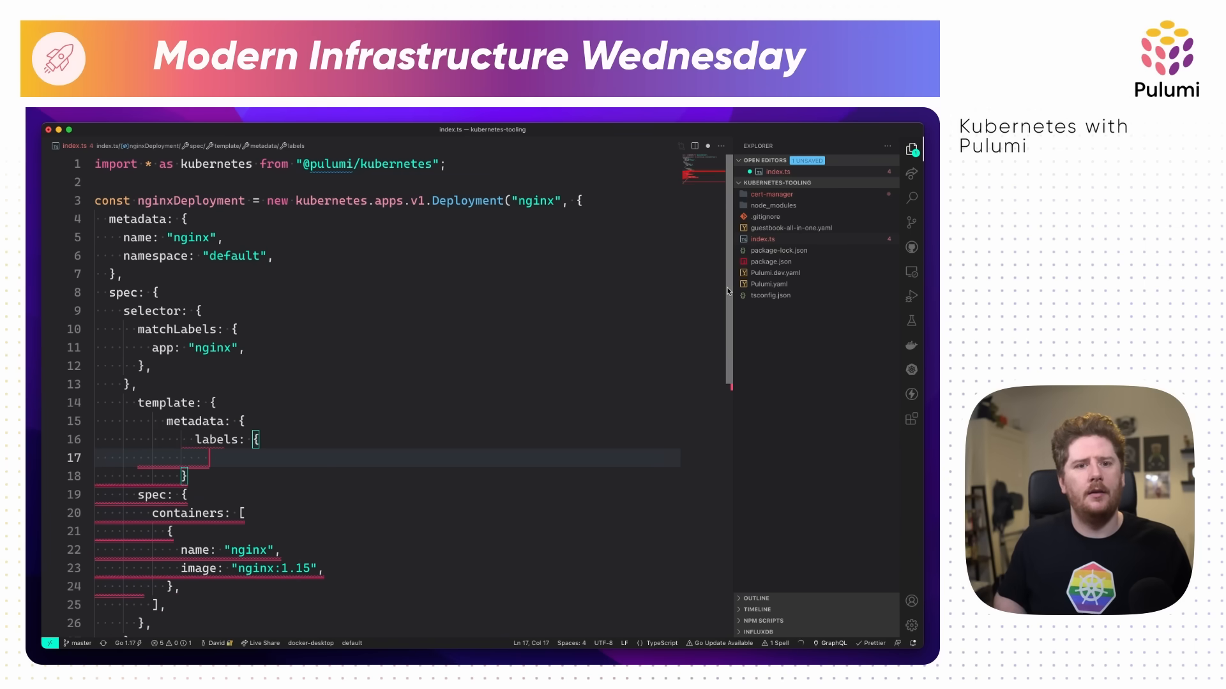
{"action": "type", "text": "app: \"nginx\","}
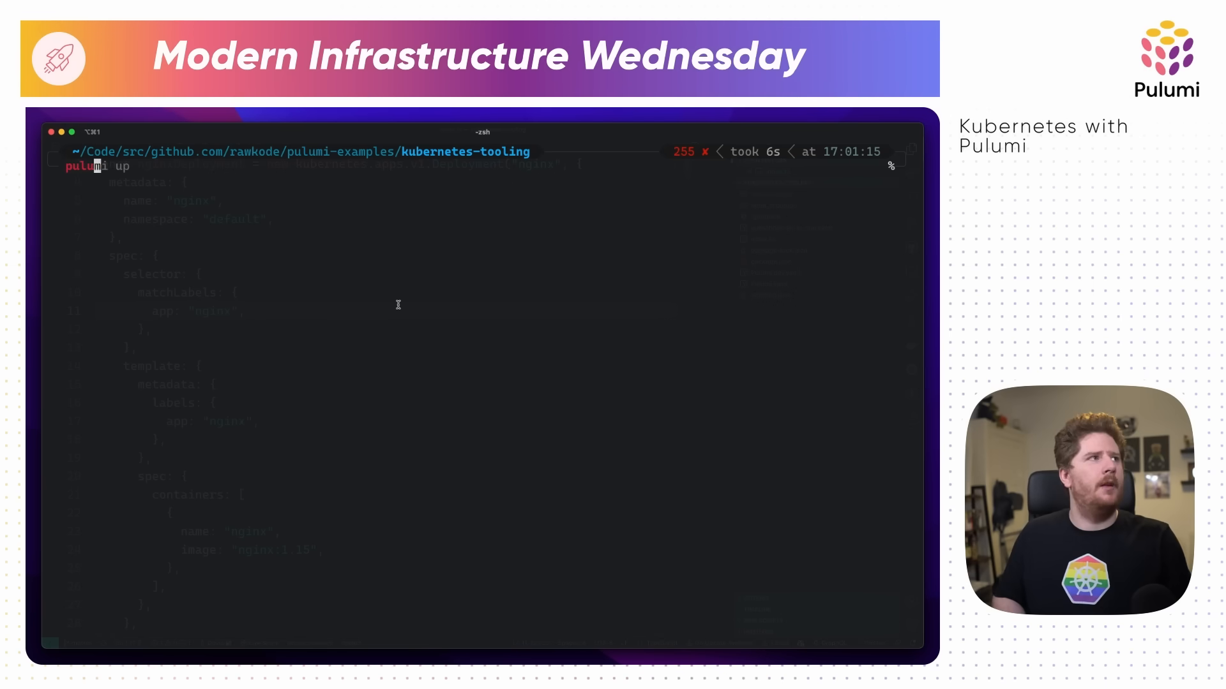
Run pulumi up to create the nginx Deployment in the stack.
{"action": "key", "text": "Enter"}
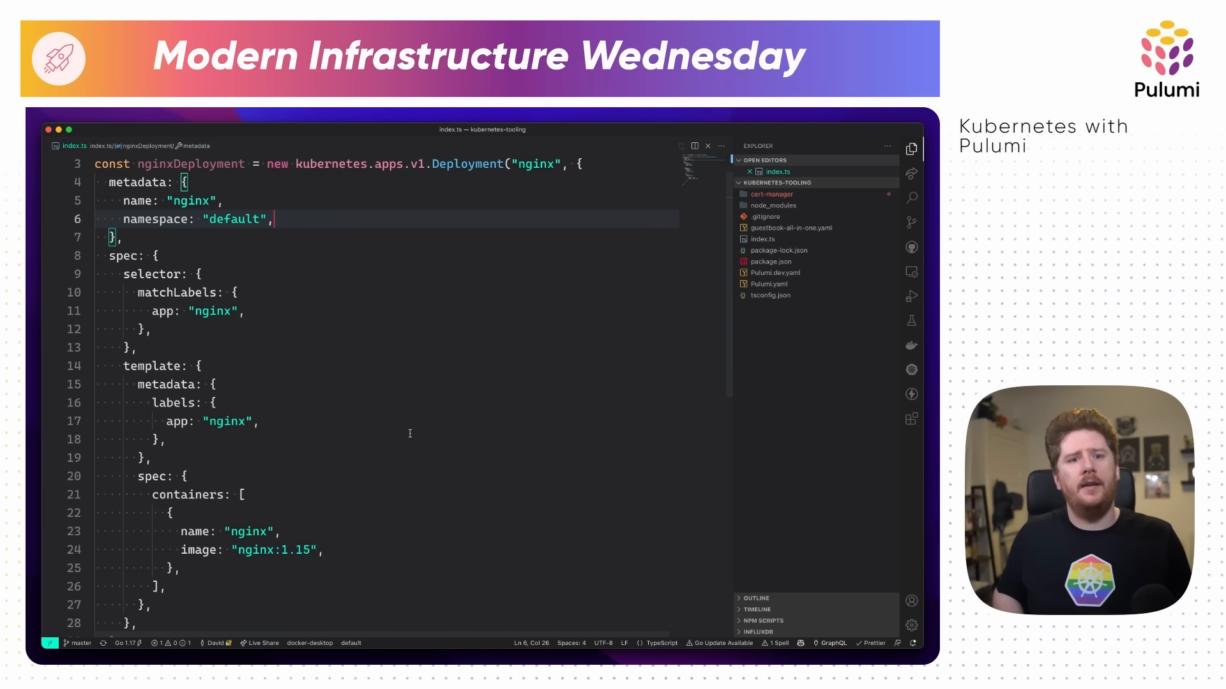
Annotate the Deployment with "pulumi.com/skipAwait": "true" and bump the image to nginx:1.21.
{"action": "type", "text": "annotations: {"}
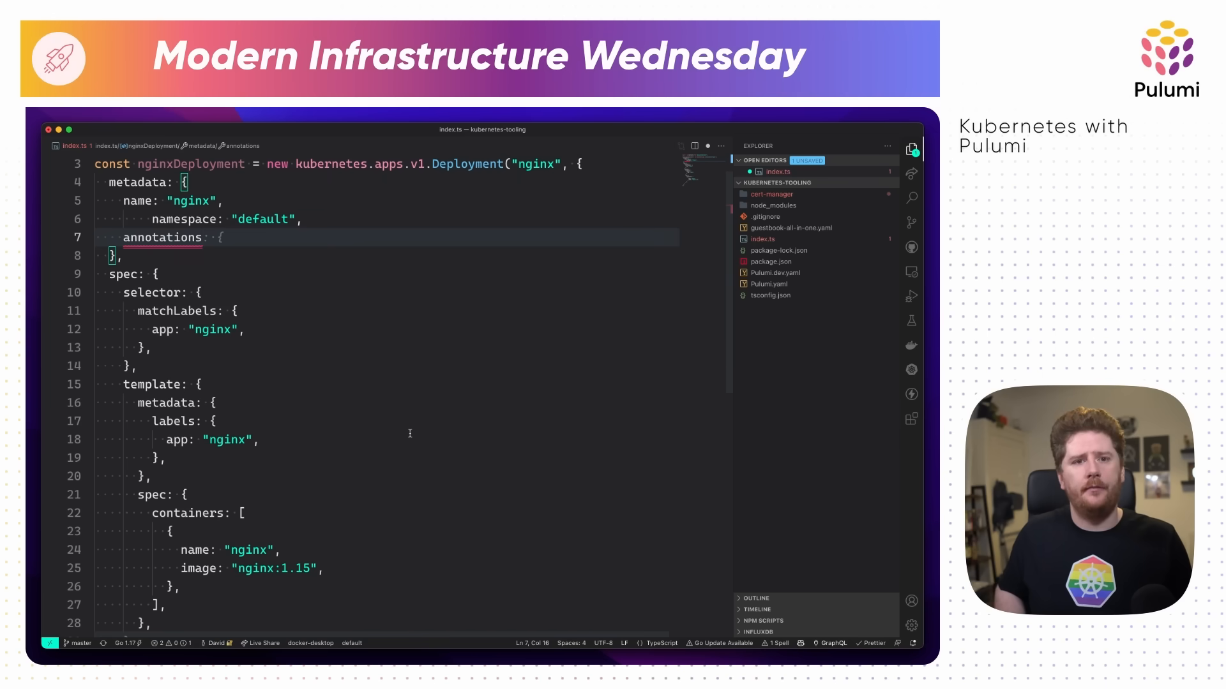
{"action": "type", "text": "\"sidecar.istio.io/inject\": \"false\","}
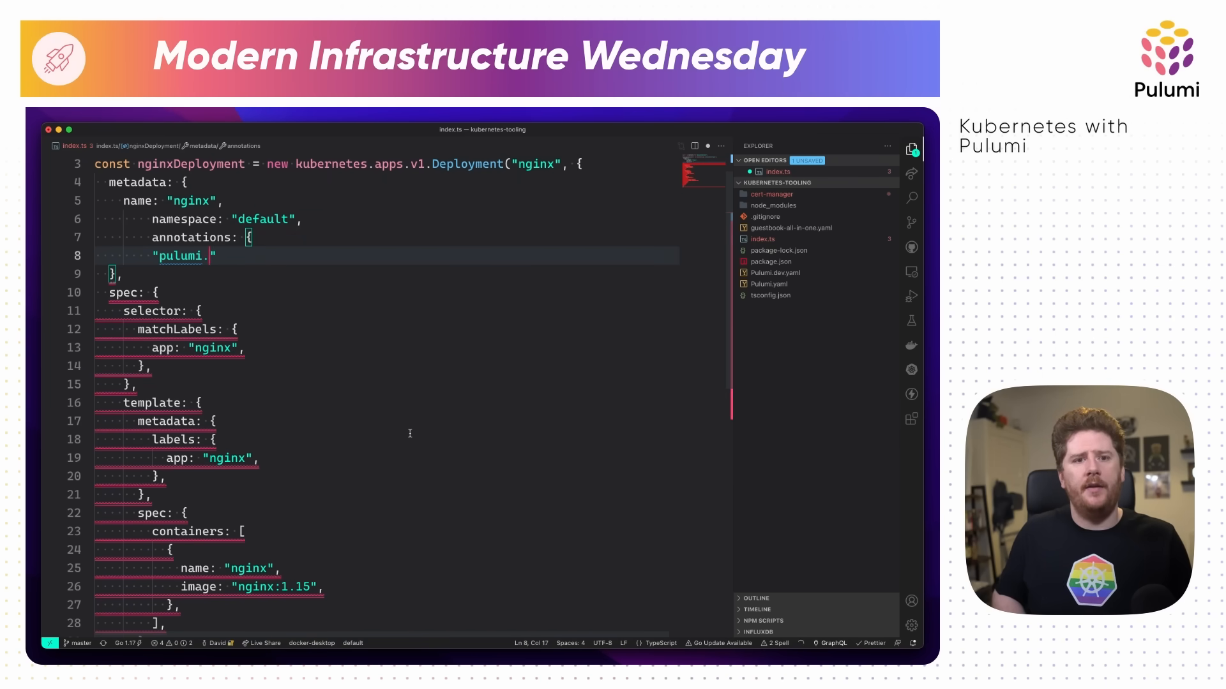
{"action": "type", "text": "com/skip\": \"true\""}
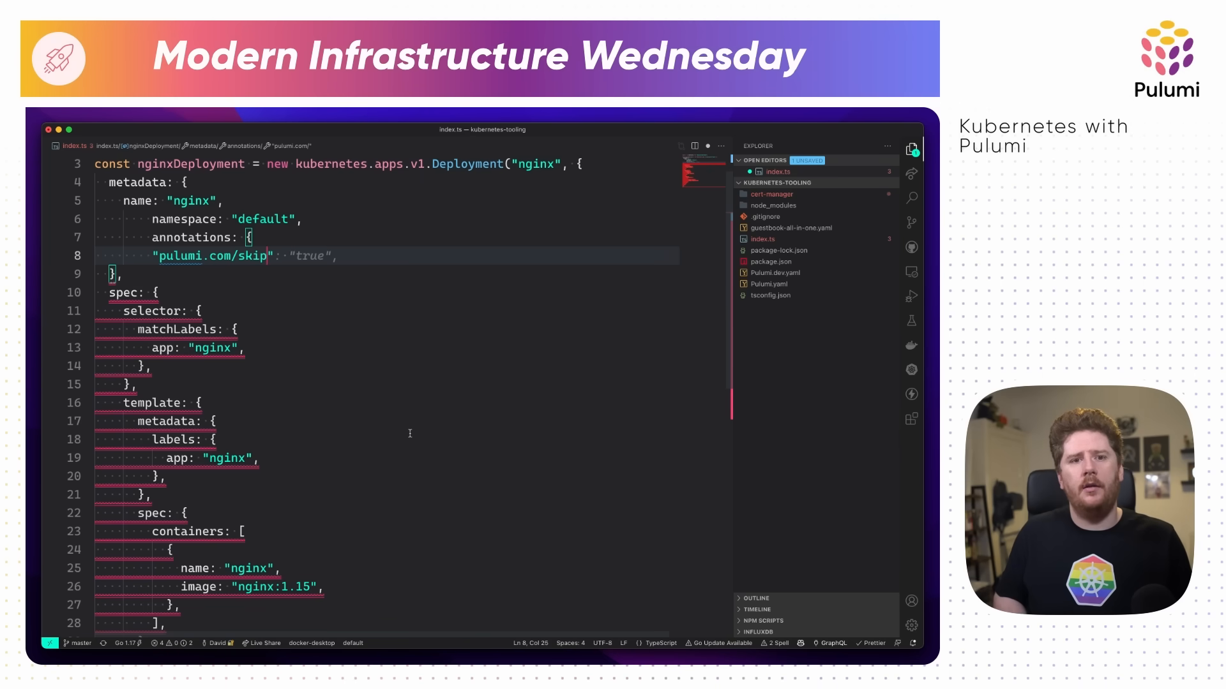
{"action": "type", "text": "Await"}
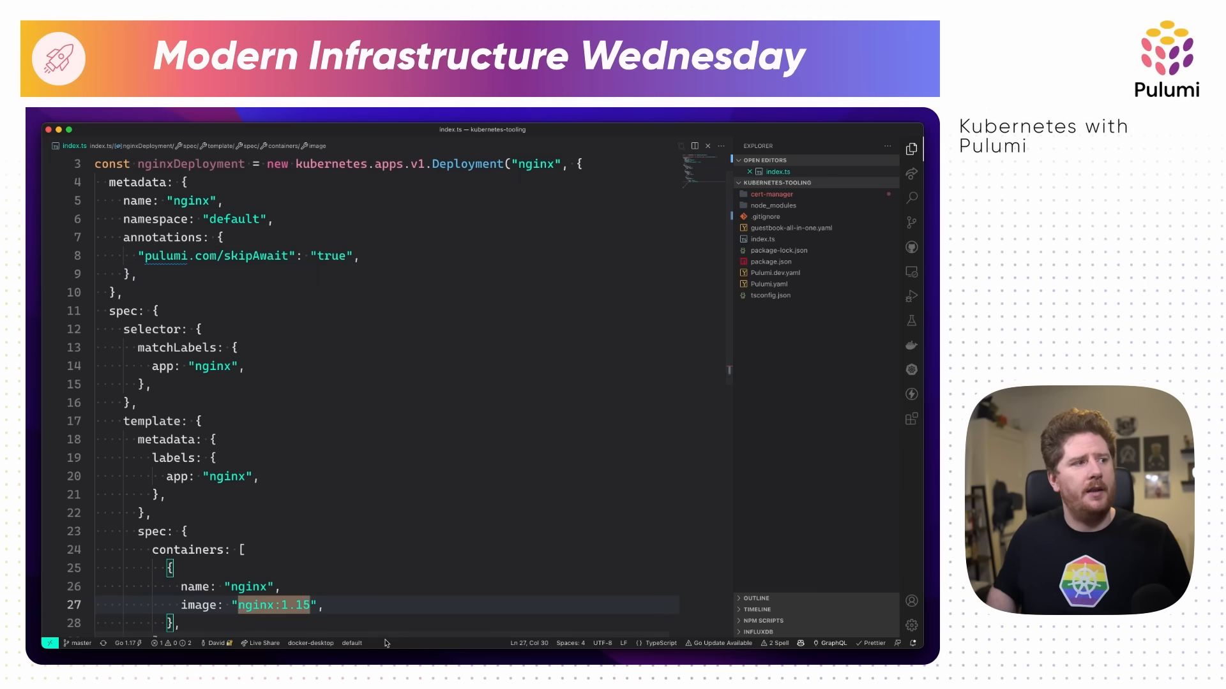
{"action": "type", "text": "1.21"}
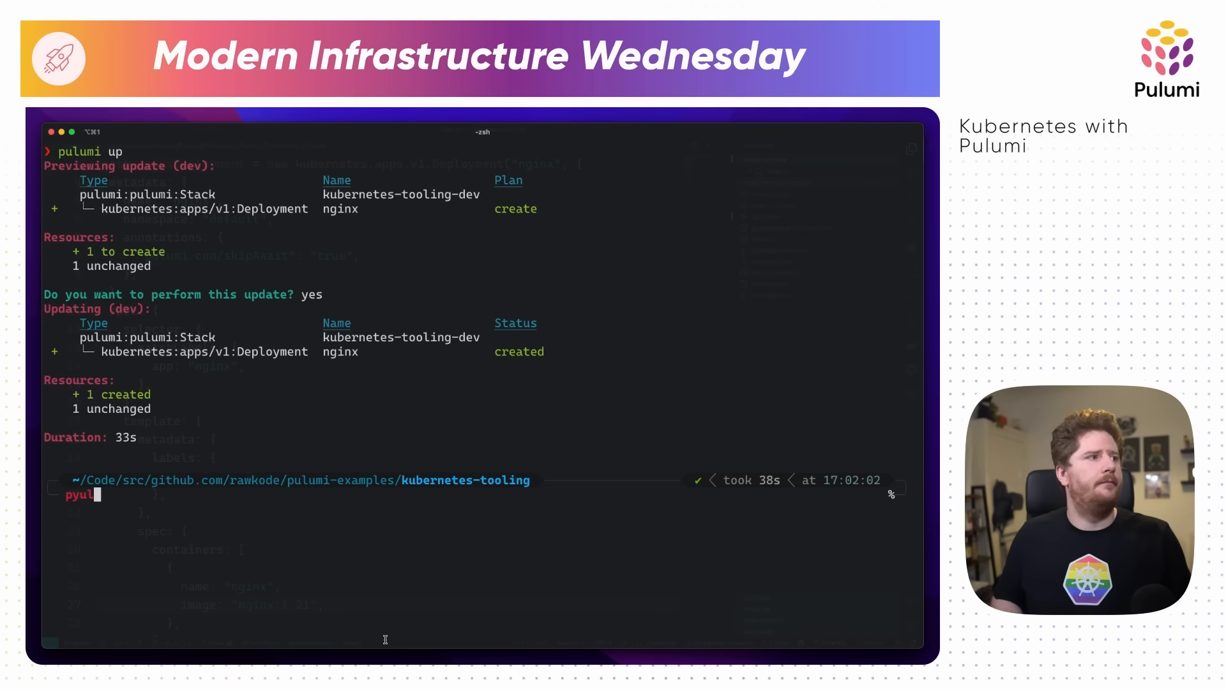
Enter pulumi up again in the terminal to apply the annotation and image change.
{"action": "type", "text": "pulumi up"}
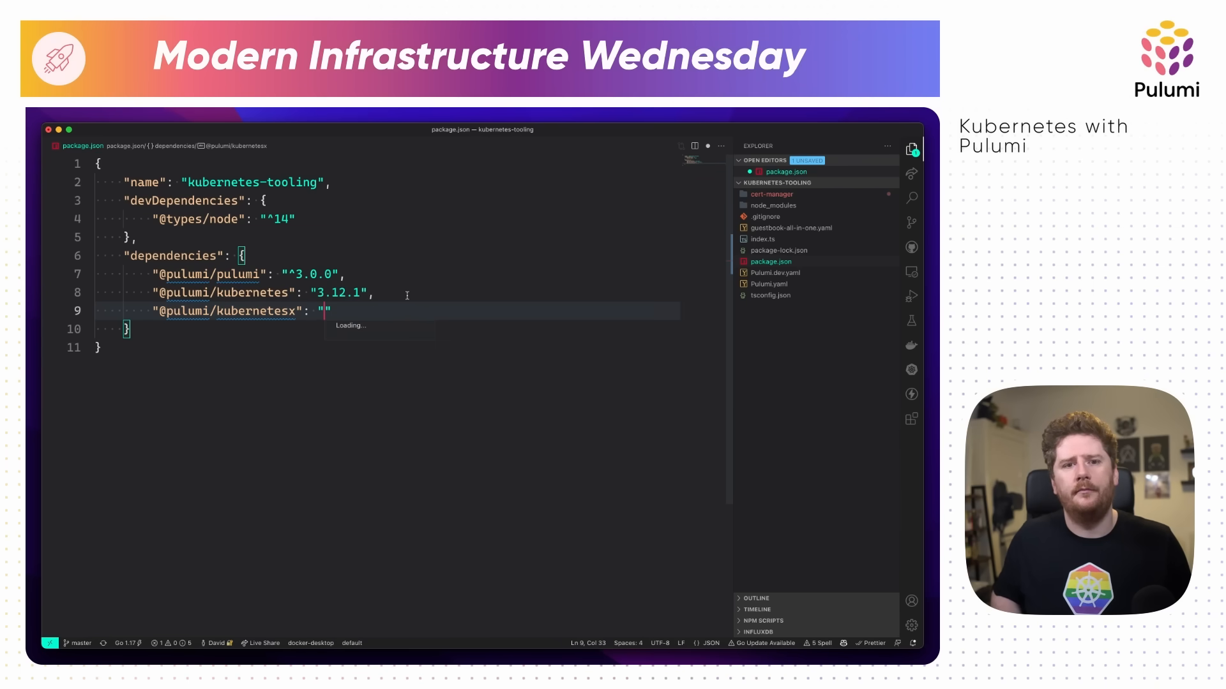
{"action": "type", "text": "0.1.6"}
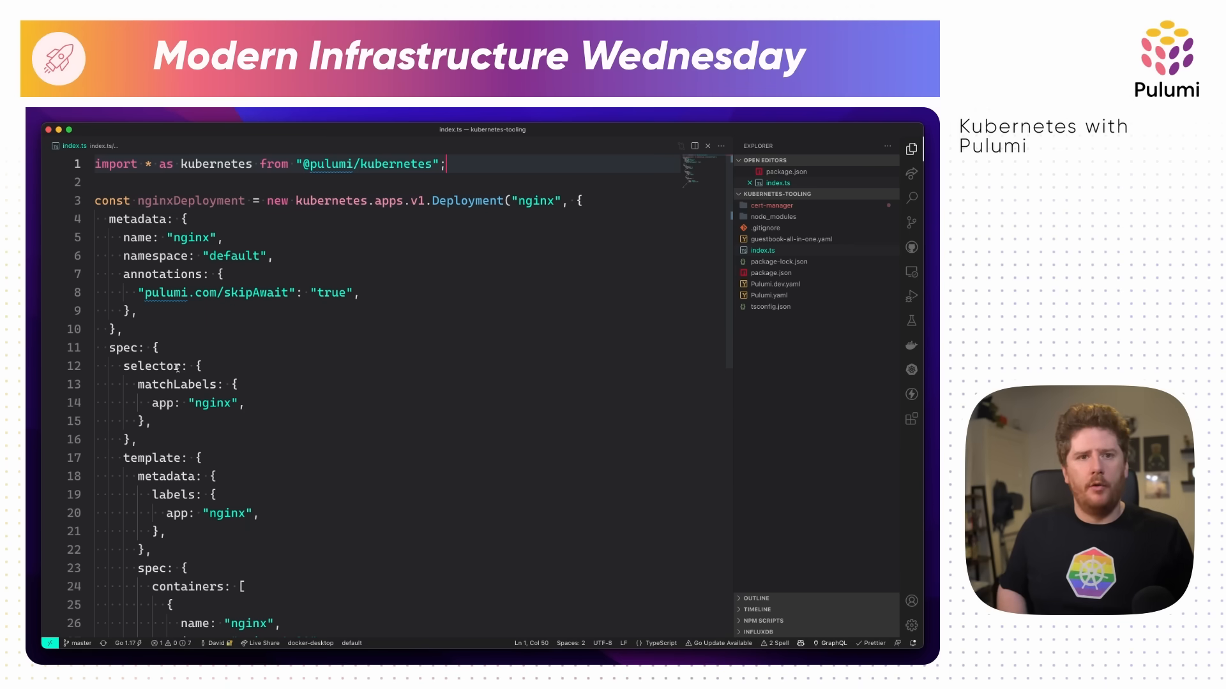
{"action": "type", "text": "import * as pulumi from \"@pulumi/pulumi\";"}
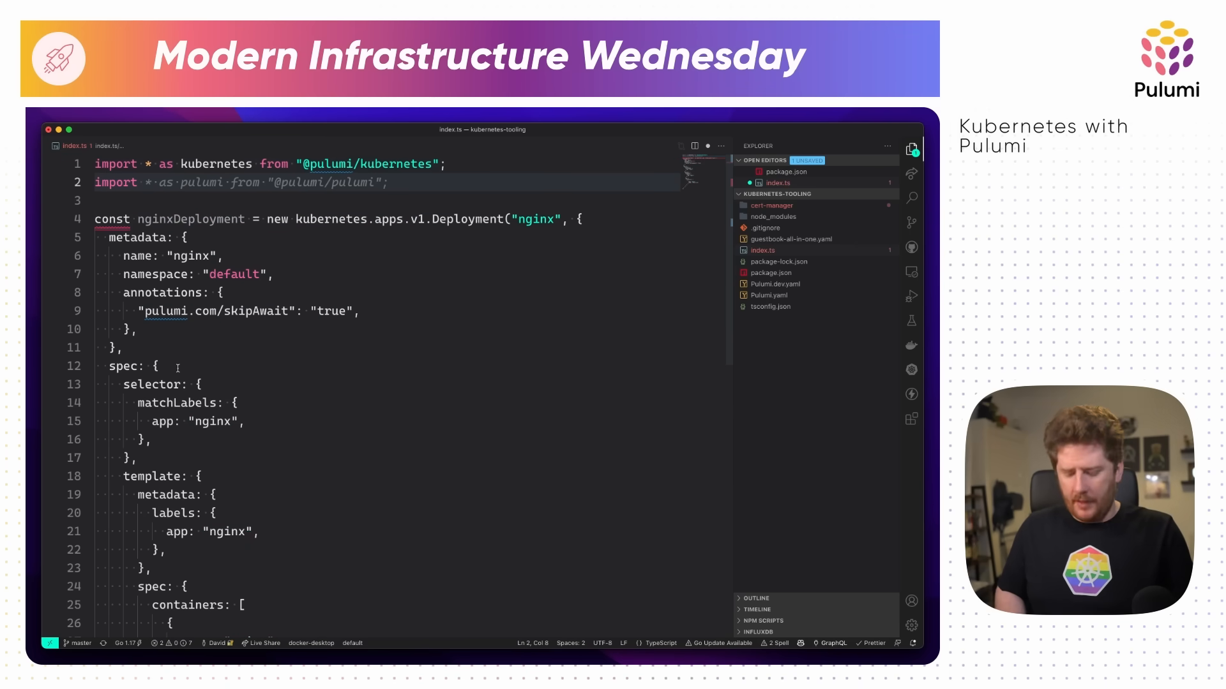
{"action": "type", "text": "kx"}
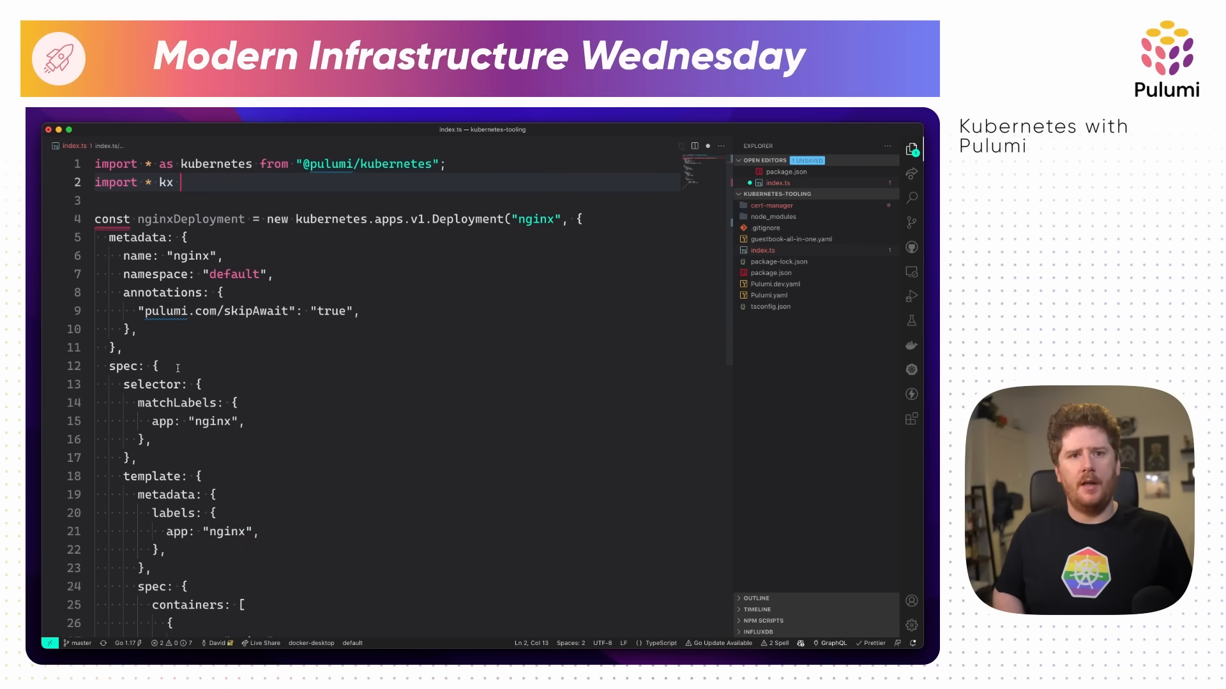
{"action": "type", "text": "from \"@\""}
{"action": "type", "text": "const"}
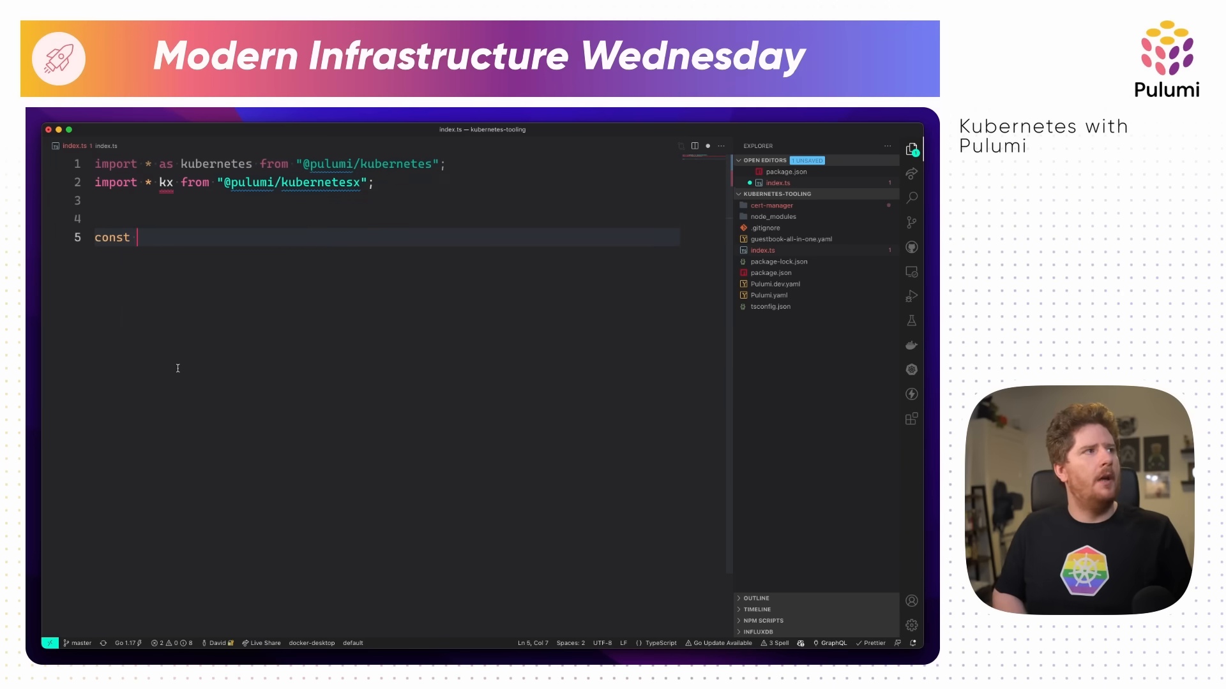
Define const podSpec = new kx.PodBuilder with a single container image nginx:1.21.
{"action": "type", "text": "config = new kx.Config();"}
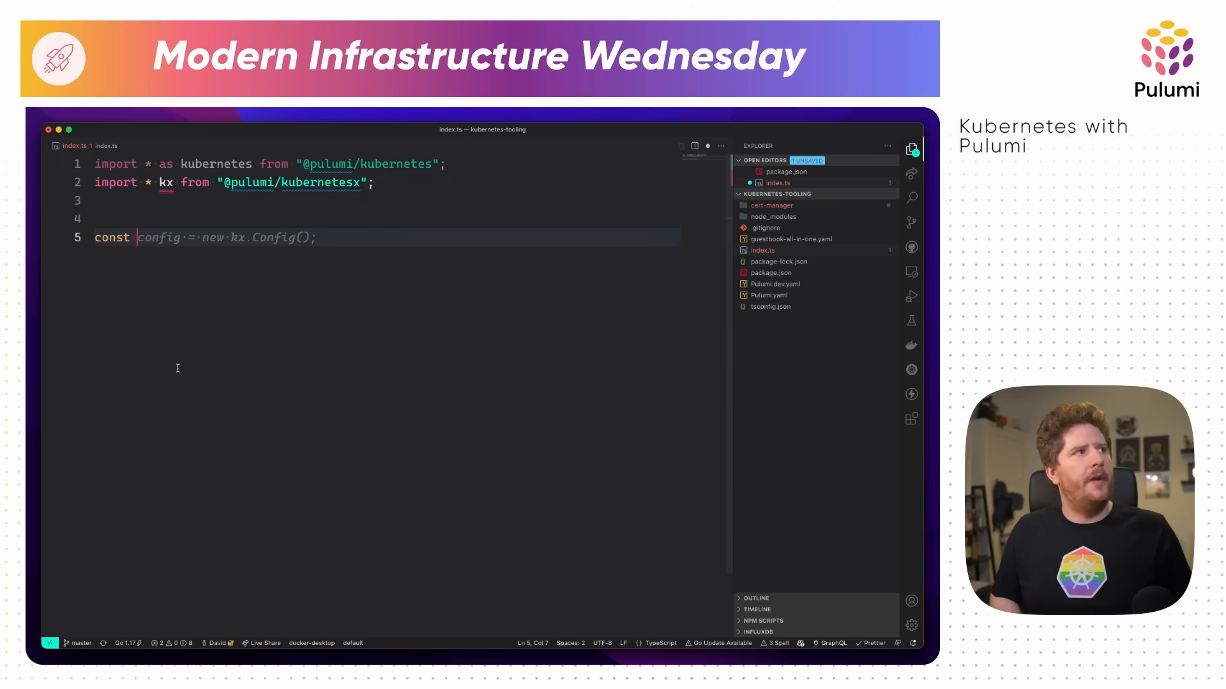
{"action": "type", "text": "pod"}
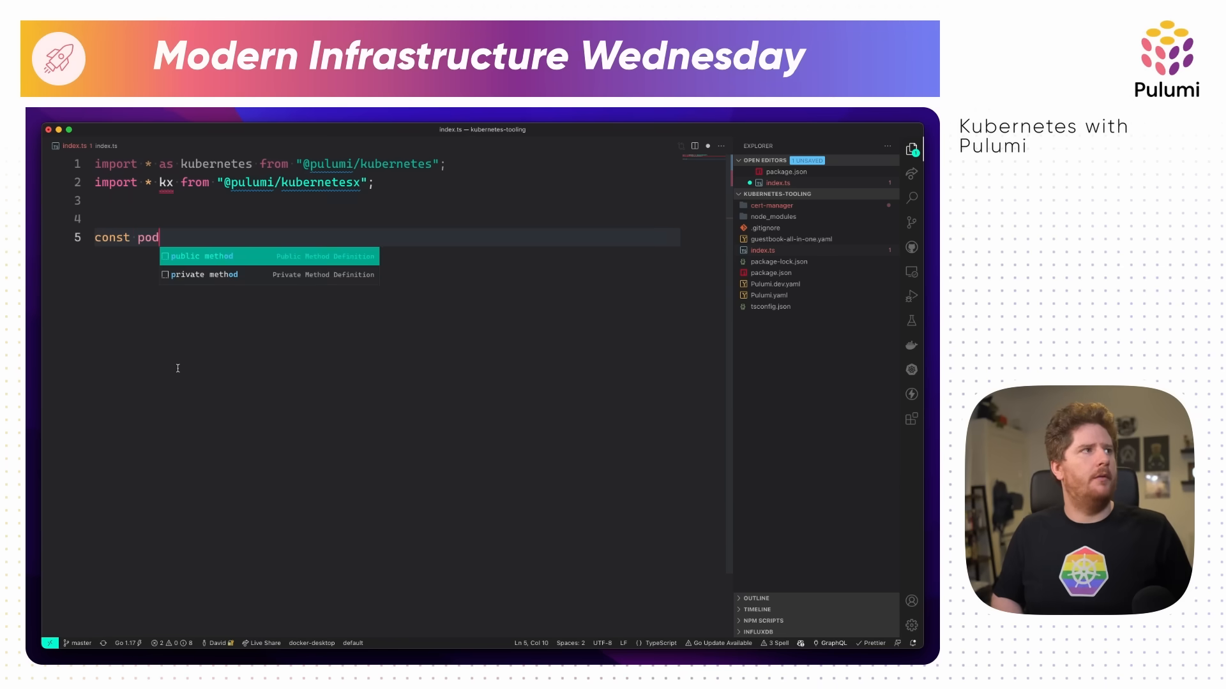
{"action": "type", "text": "Spec ="}
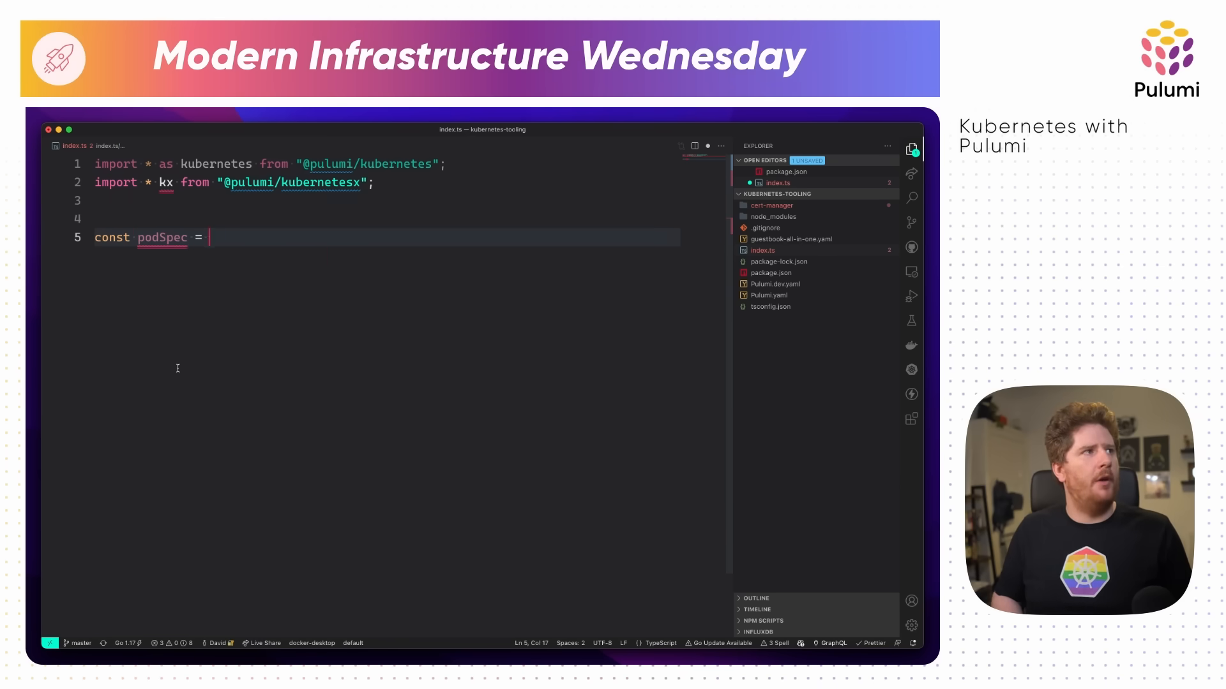
{"action": "type", "text": "new kx."}
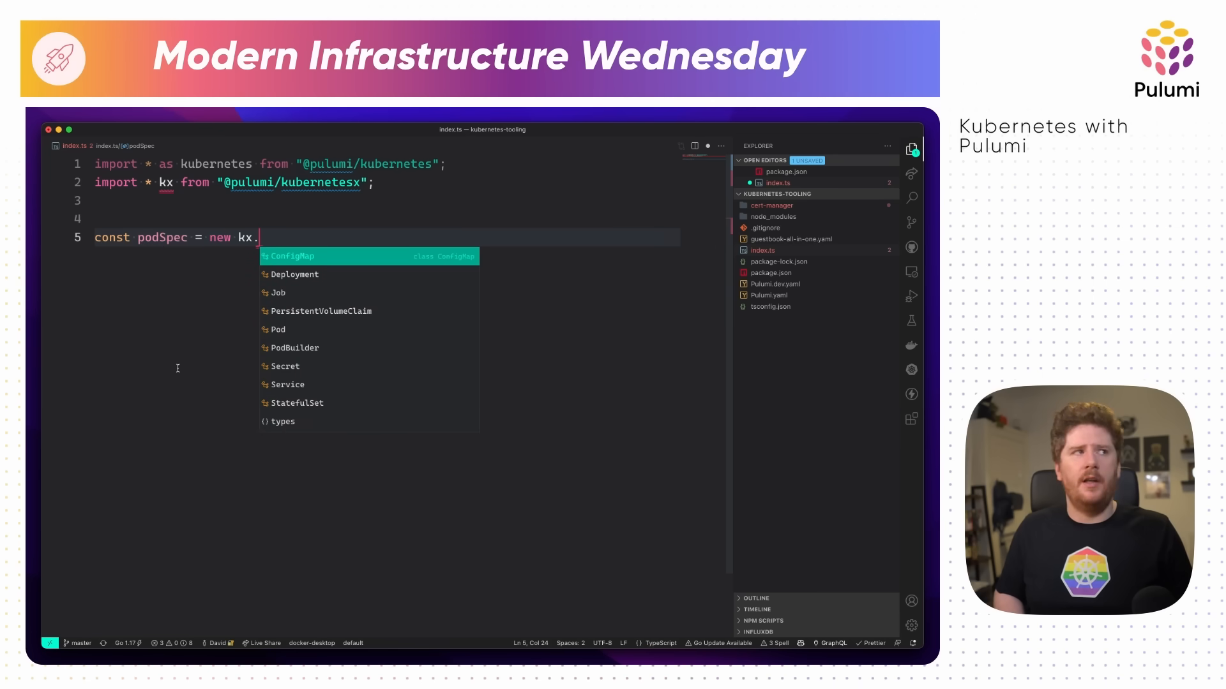
{"action": "type", "text": "PodBuilder({"}
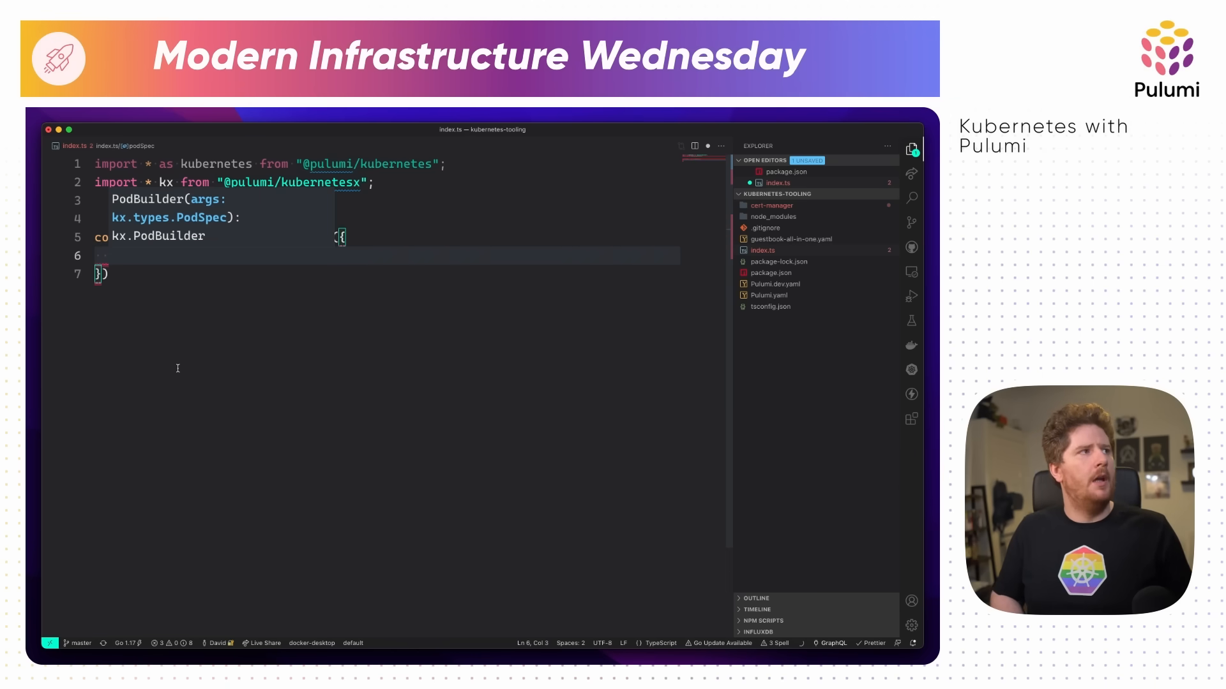
{"action": "type", "text": "containers: [["}
{"action": "type", "text": "image: \"nginx\","}
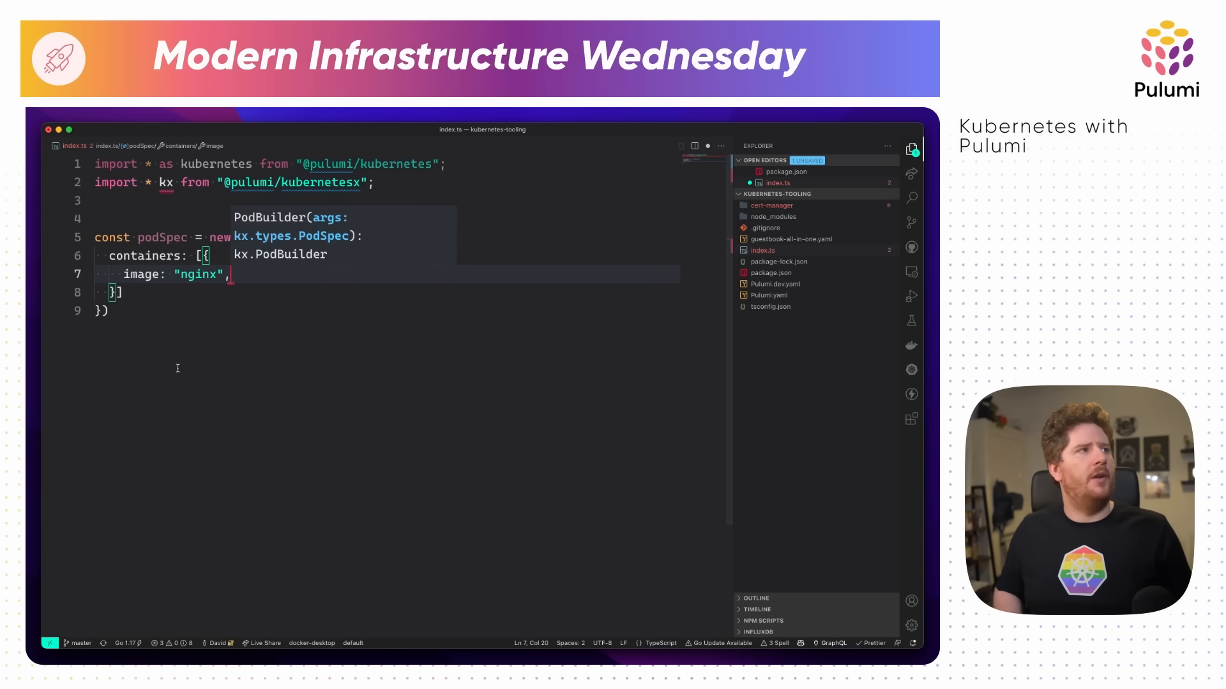
{"action": "type", "text": ":1.21"}
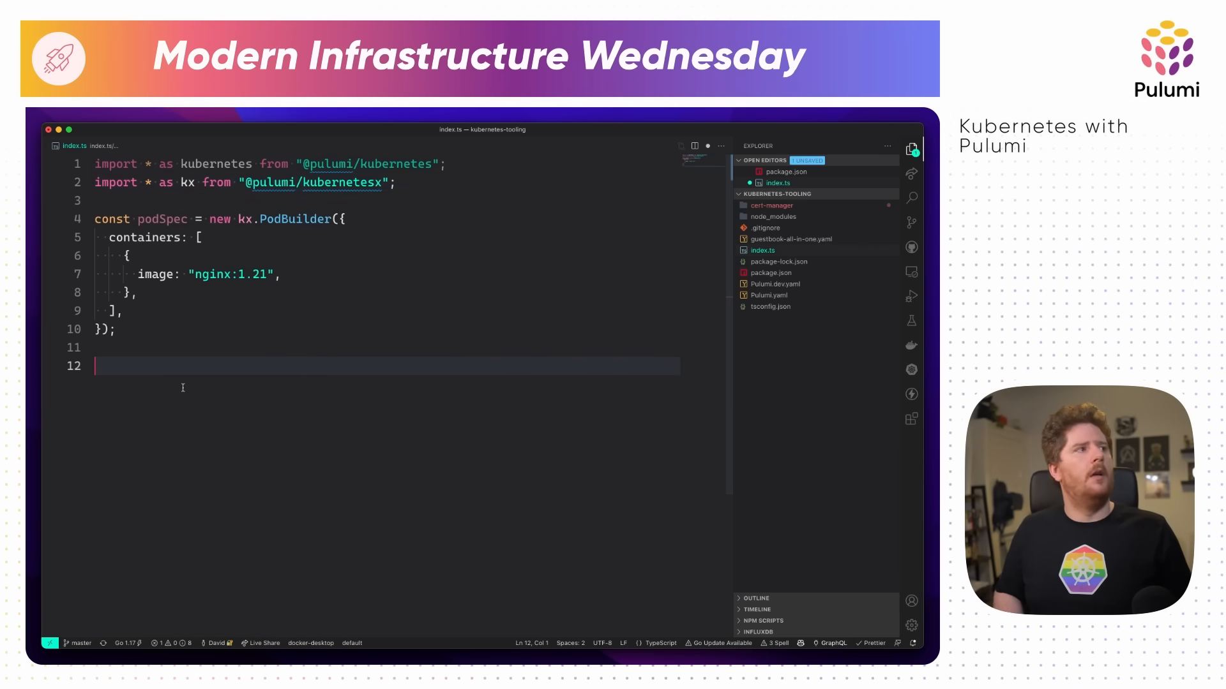
Declare deploymentSpec as a new kx.Deployment named "nginx" in index.ts.
{"action": "type", "text": "const deployment = new kx.Deployment(\"nginx\", {"}
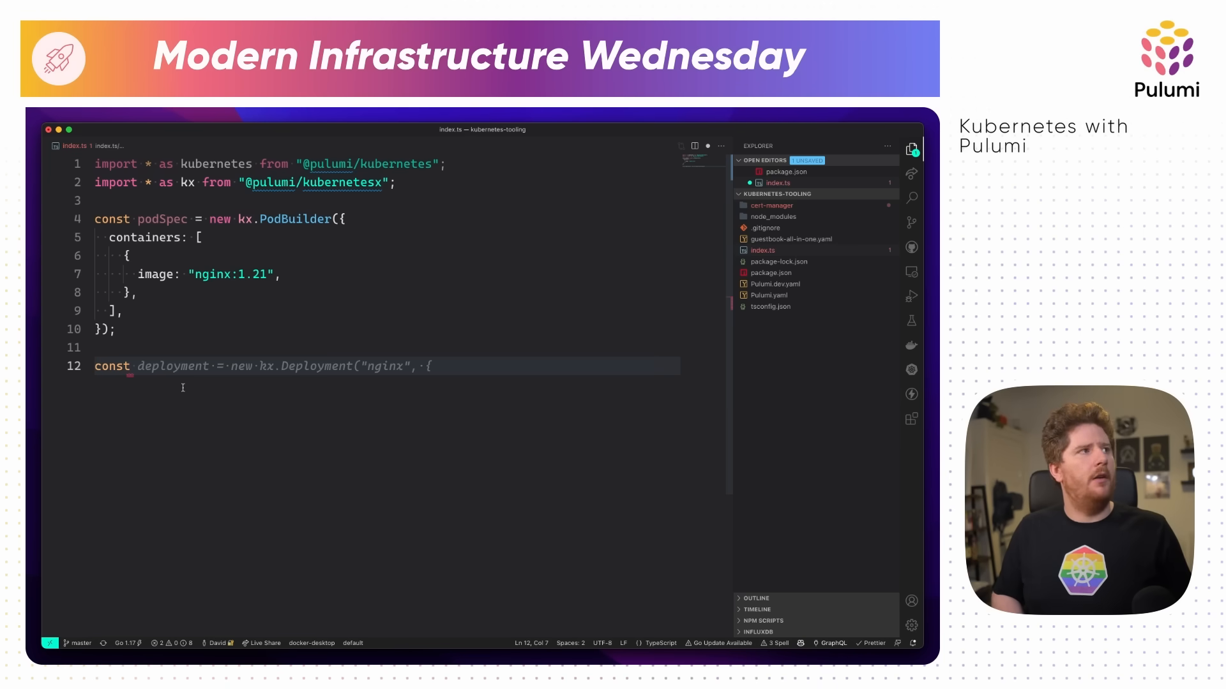
{"action": "type", "text": "deploymentSpec = new kx.De"}
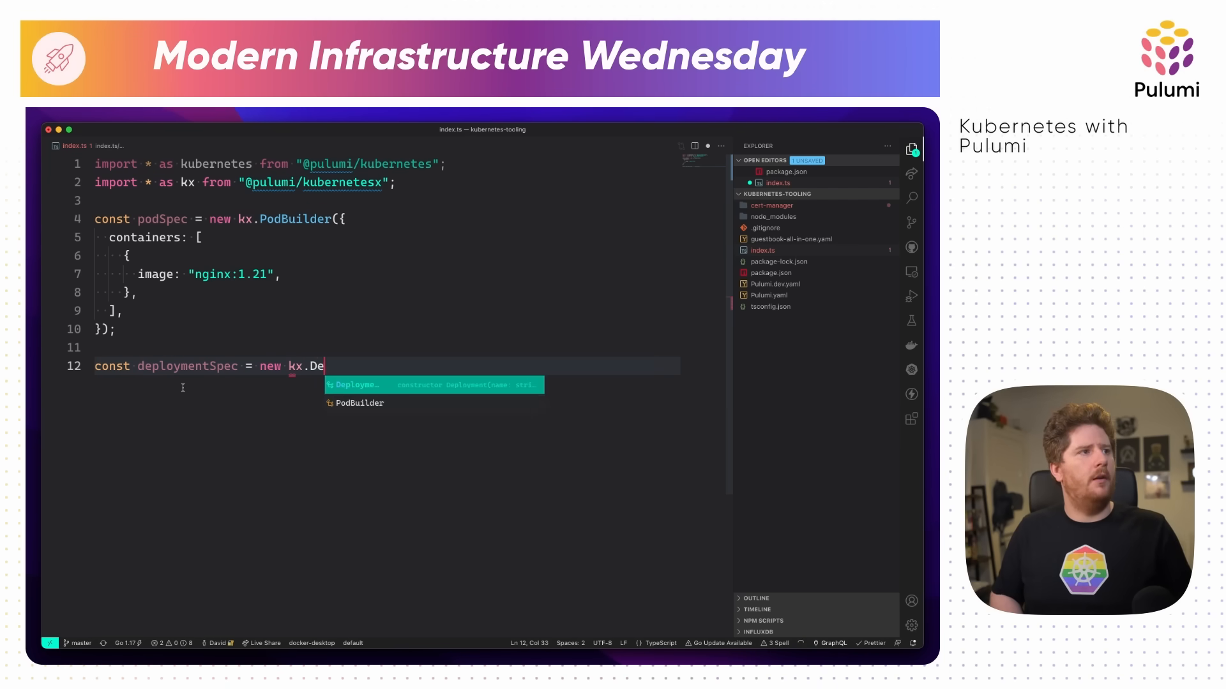
{"action": "type", "text": "ployment(\"nginx\", {}"}
{"action": "type", "text": "spec: {"}
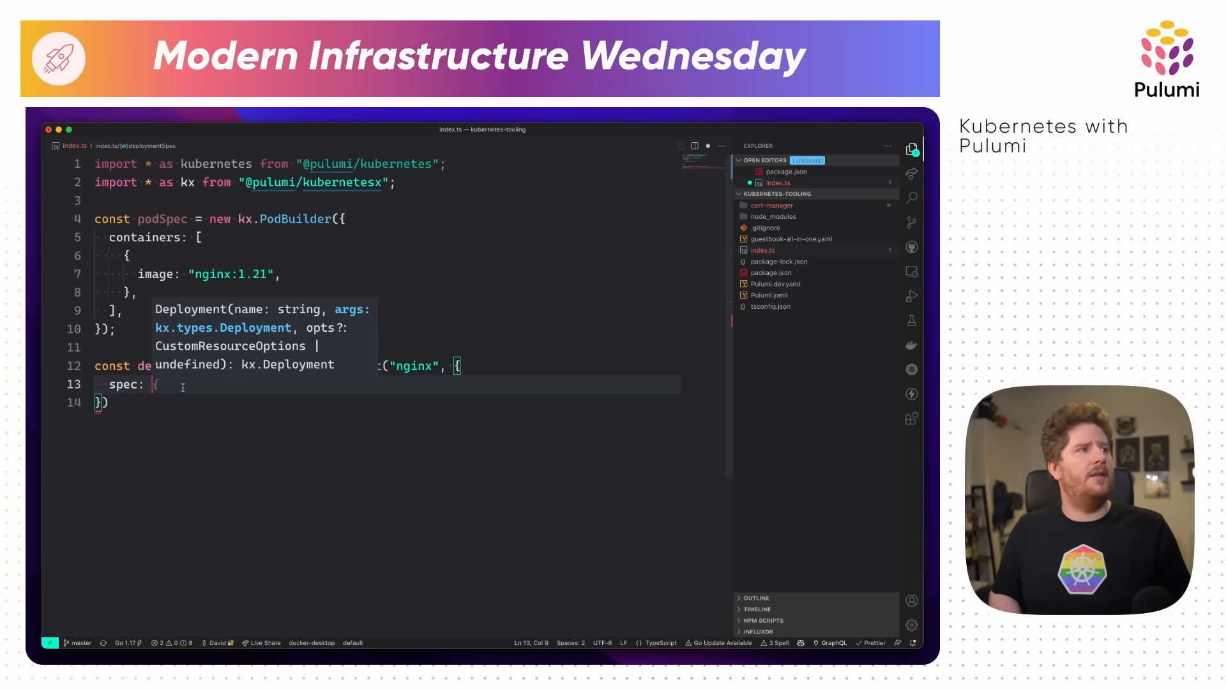
{"action": "type", "text": "podSpec,"}
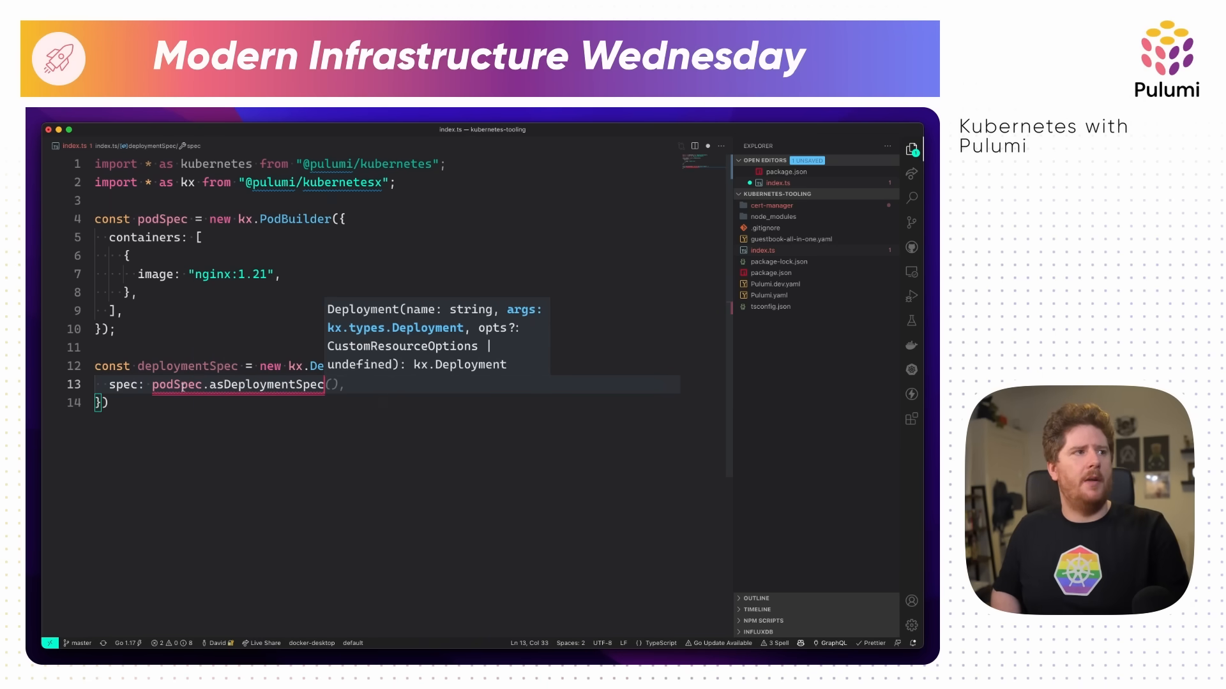
{"action": "type", "text": "Deployment(\"nginx\", {"}
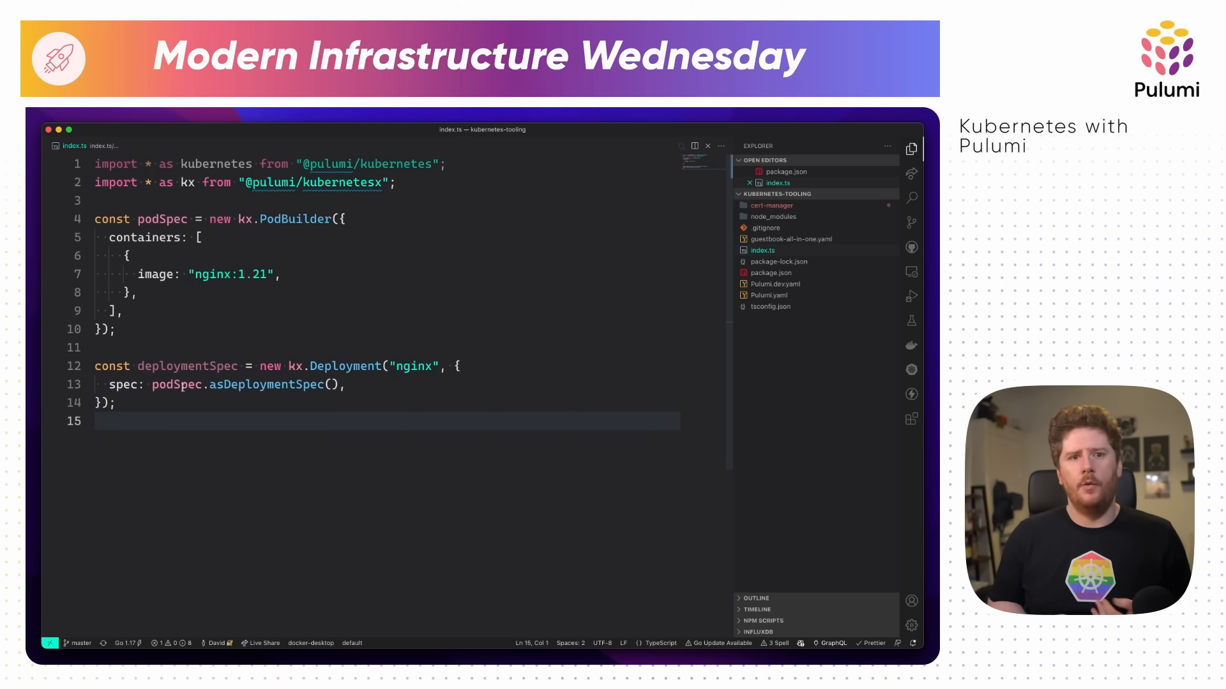
Fill its metadata with name "nginx", the skipAwait annotation, and spec podSpec.asDeploymentSpec().
{"action": "type", "text": "spec: {"}
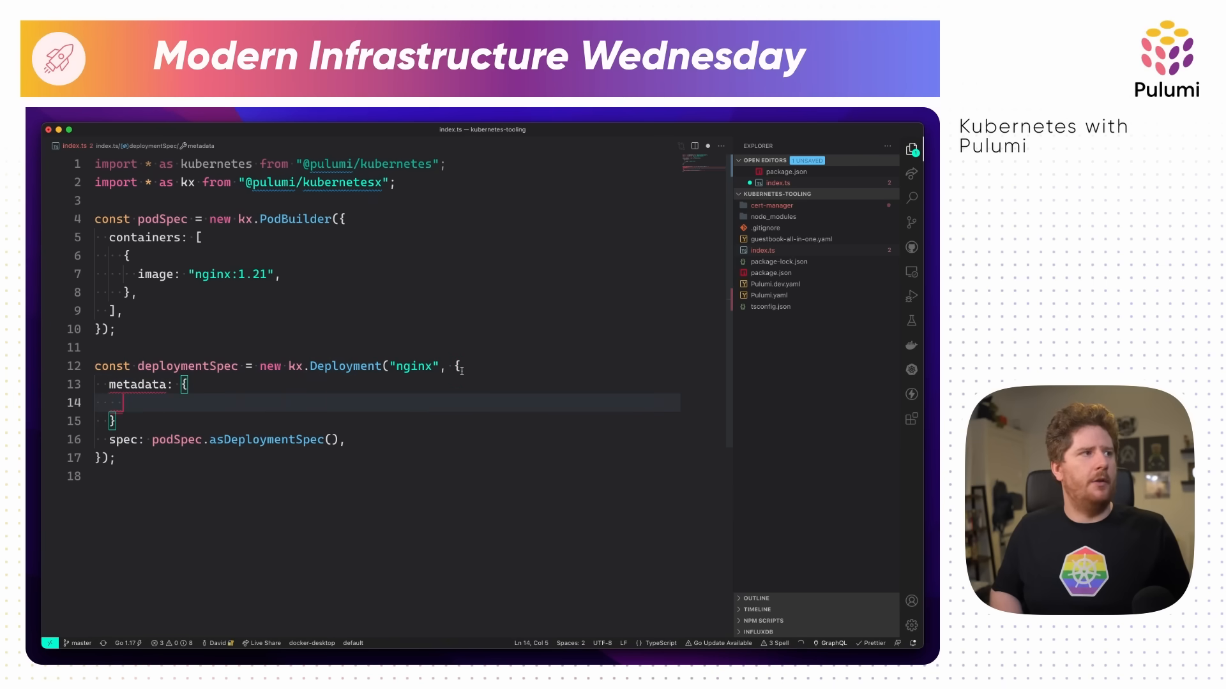
{"action": "type", "text": "labels: {"}
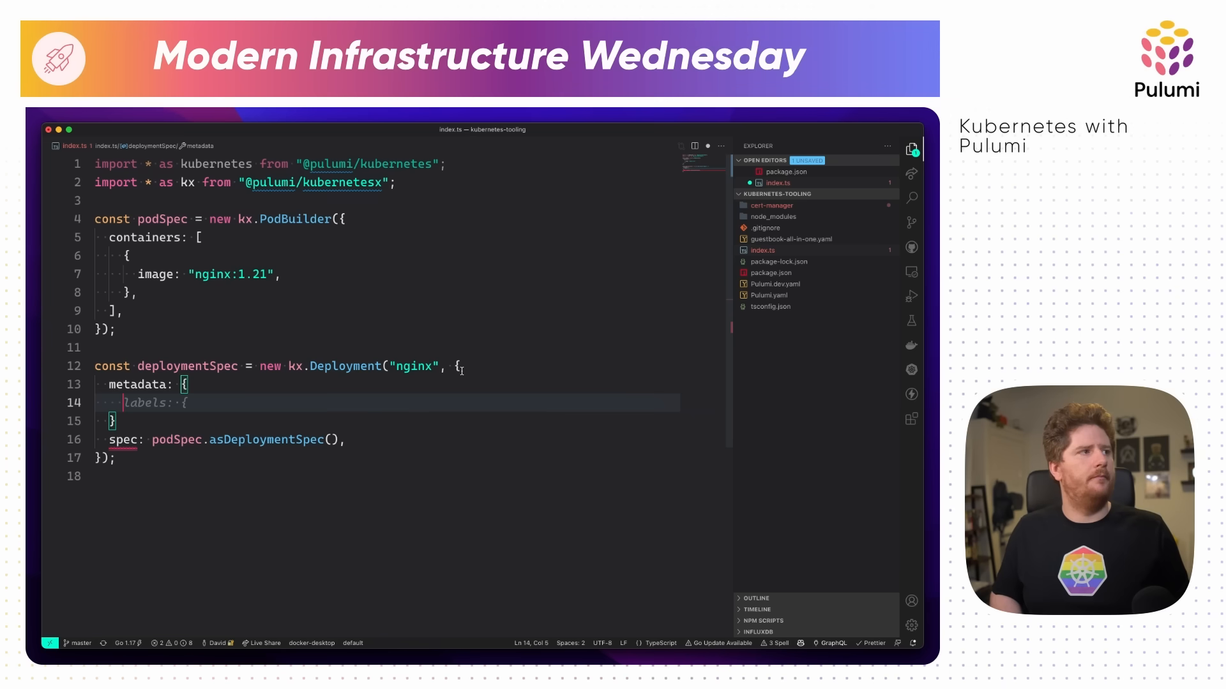
{"action": "type", "text": "annotations"}
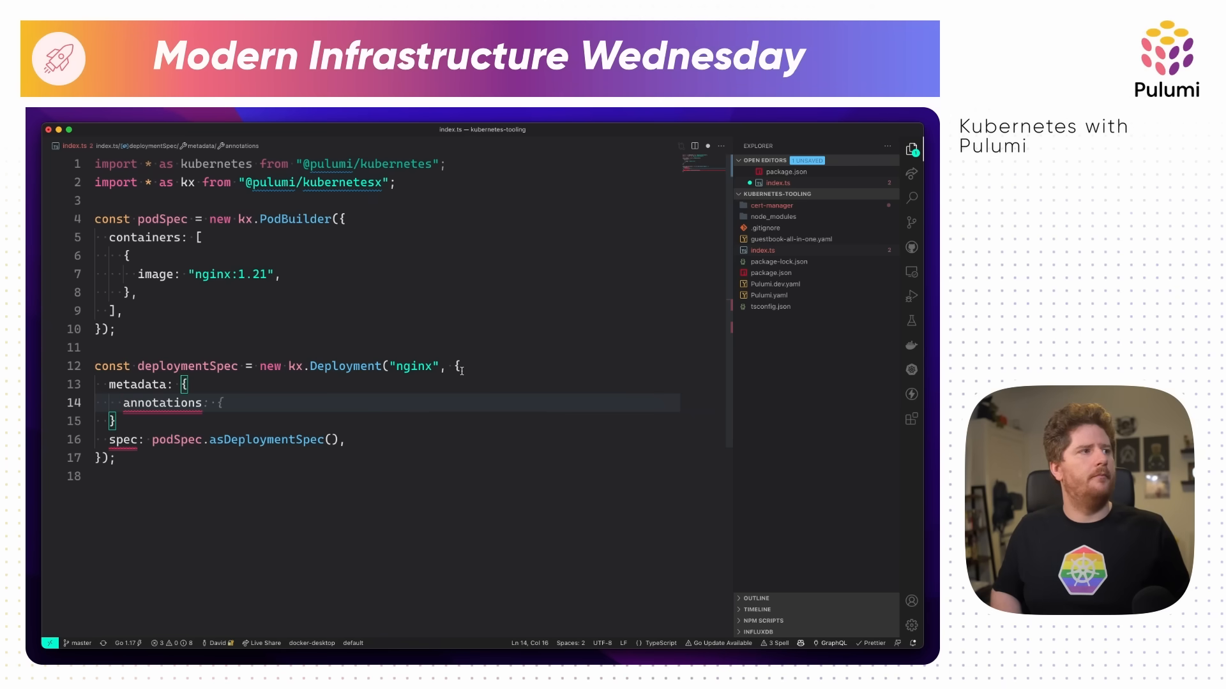
{"action": "type", "text": "\"pul\""}
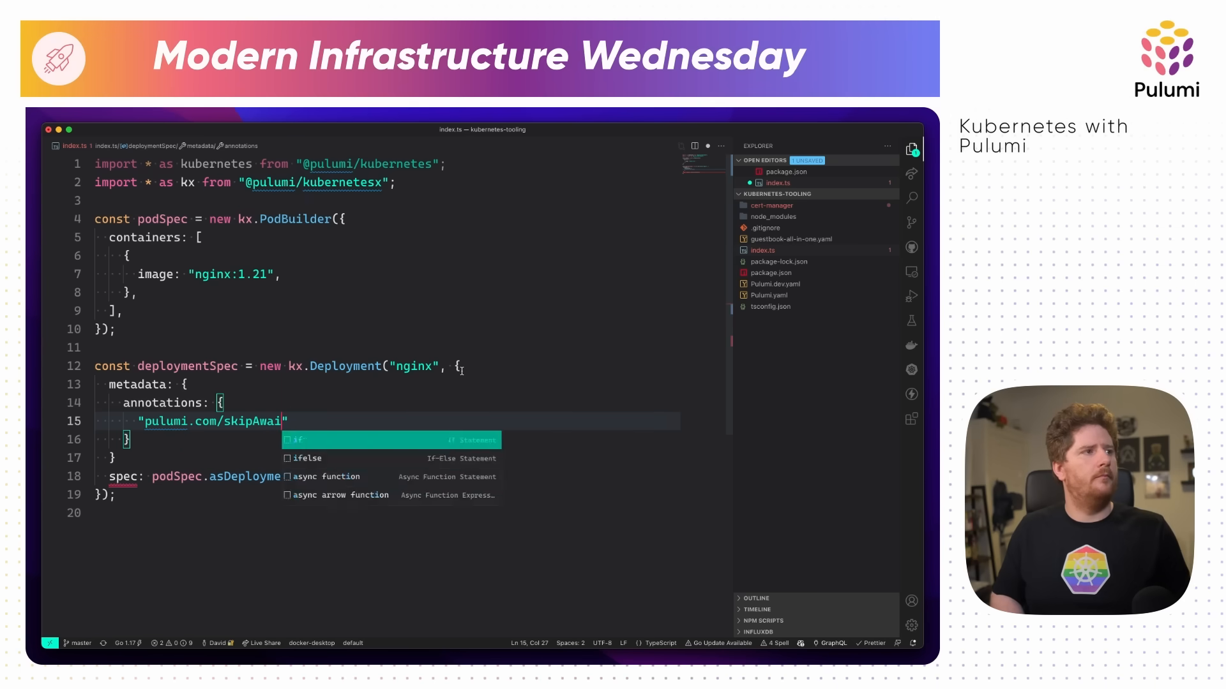
{"action": "type", "text": "name:"}
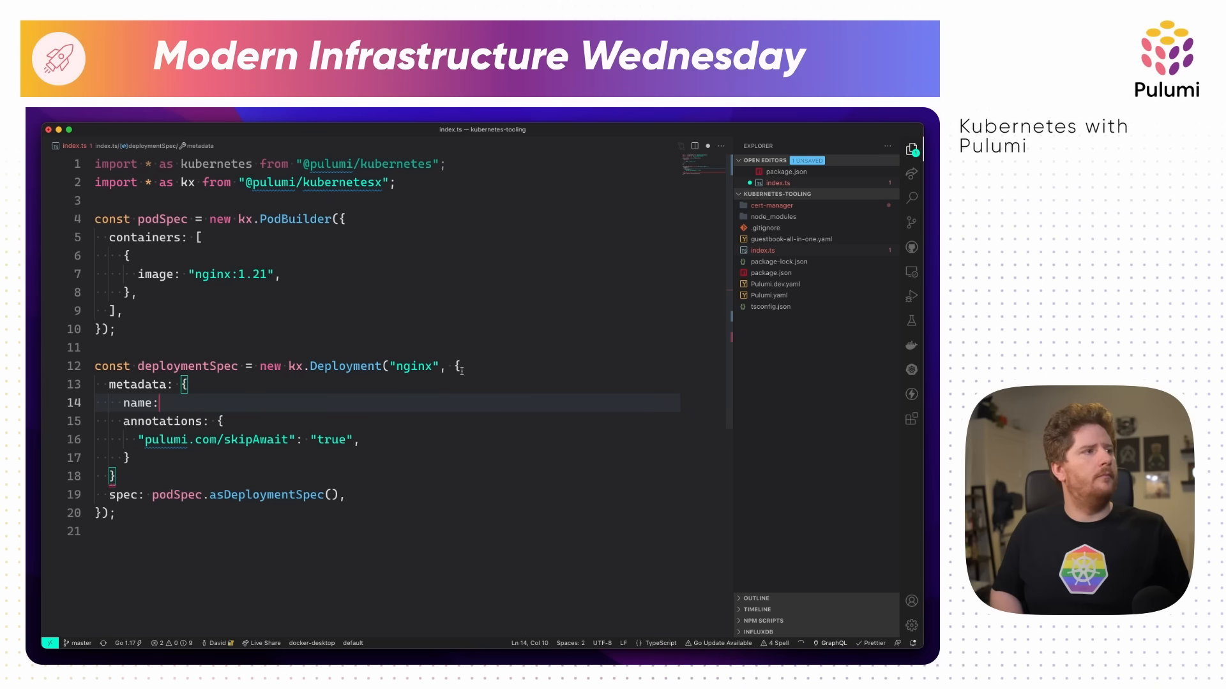
{"action": "type", "text": "\"nginx\","}
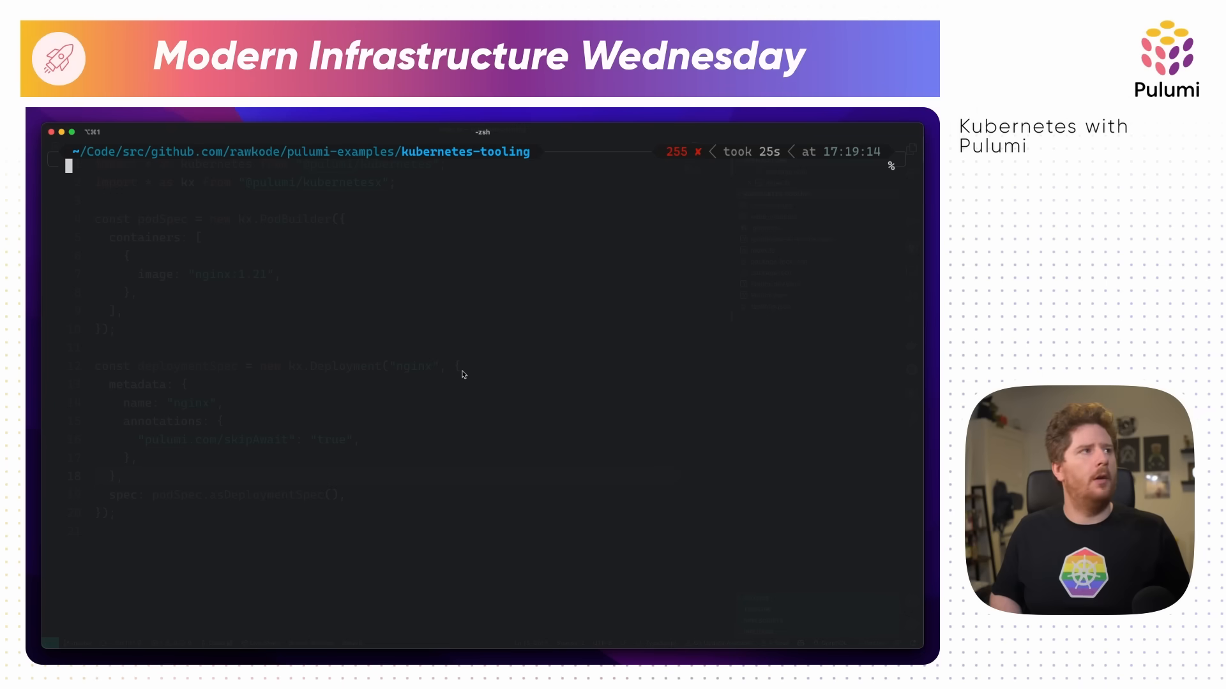
Run pulumi up, review the detailed nginx Deployment diff, and decline the update.
{"action": "type", "text": "pulumi up"}
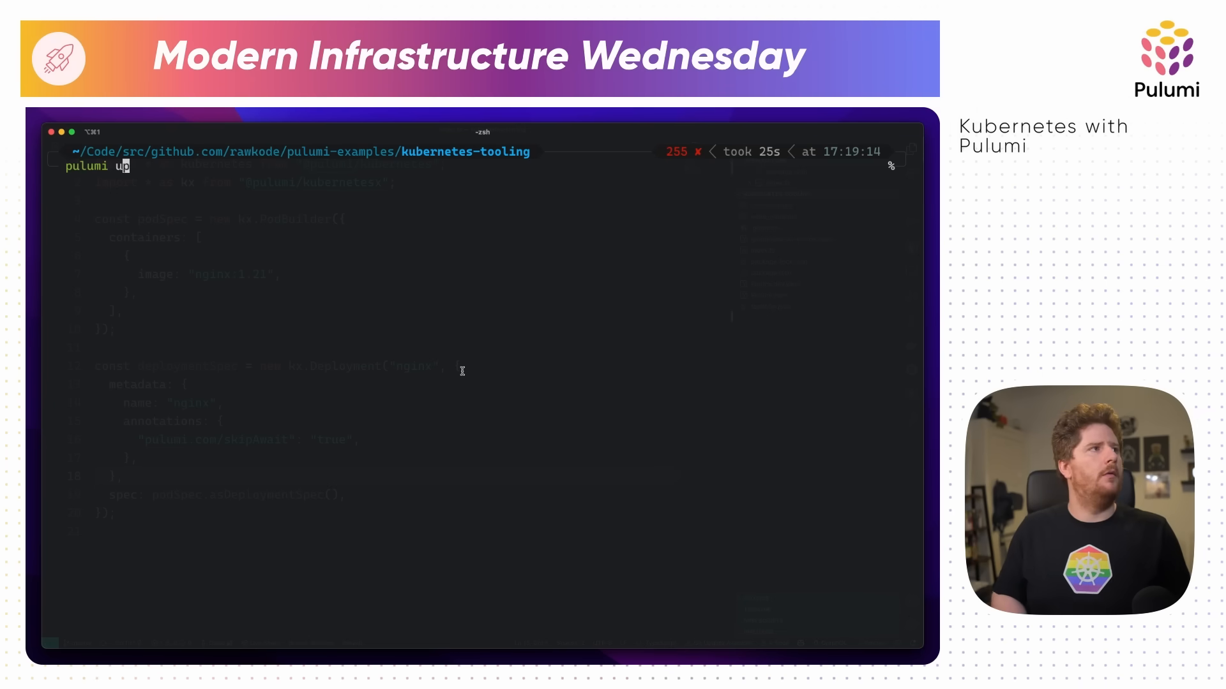
{"action": "key", "text": "Enter"}
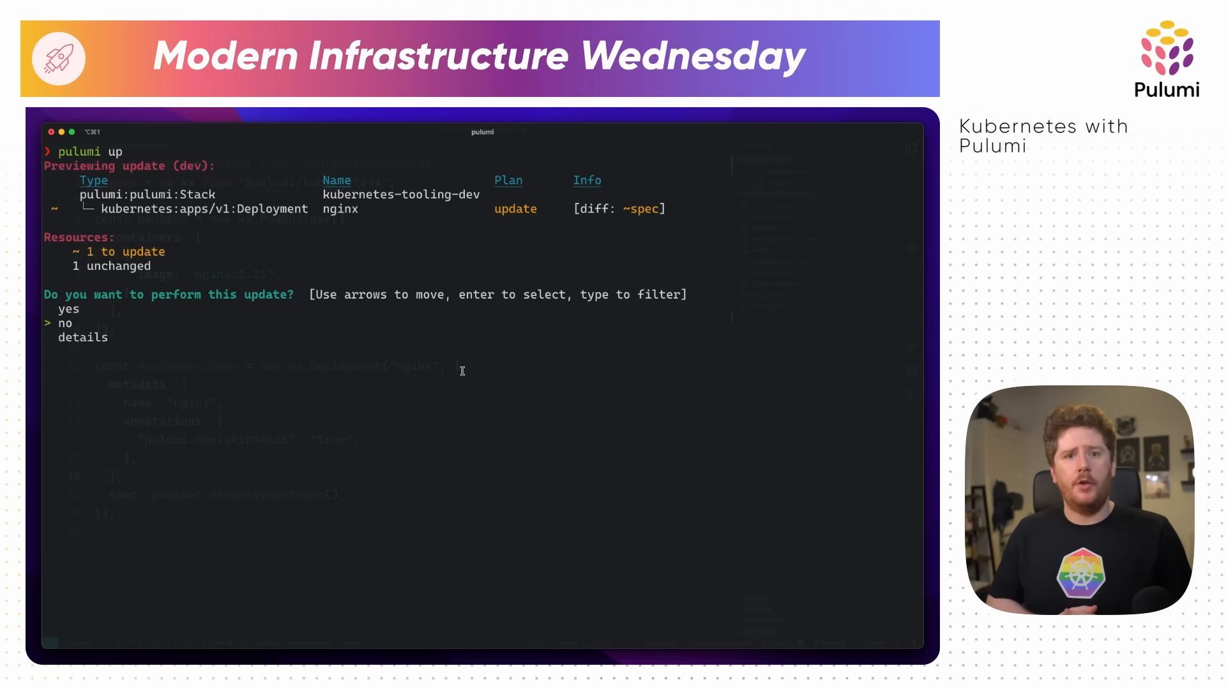
{"action": "left_click", "coordinate": [82, 337]}
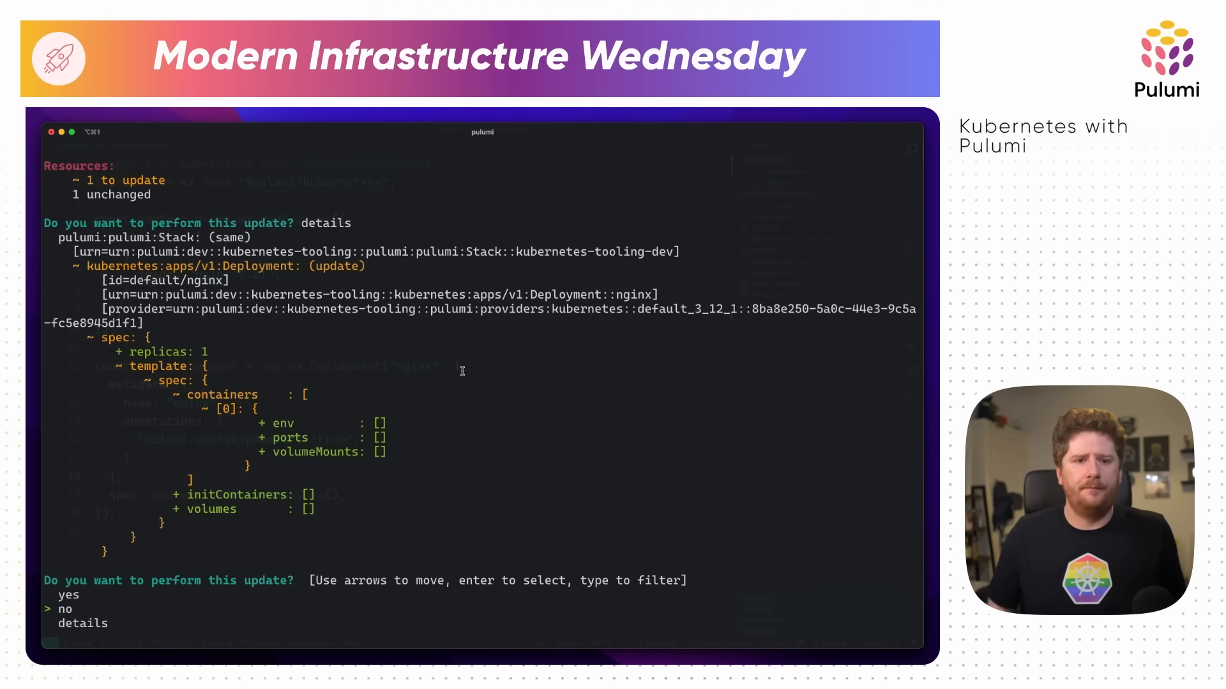
{"action": "key", "text": "Enter"}
{"action": "type", "text": "ls"}
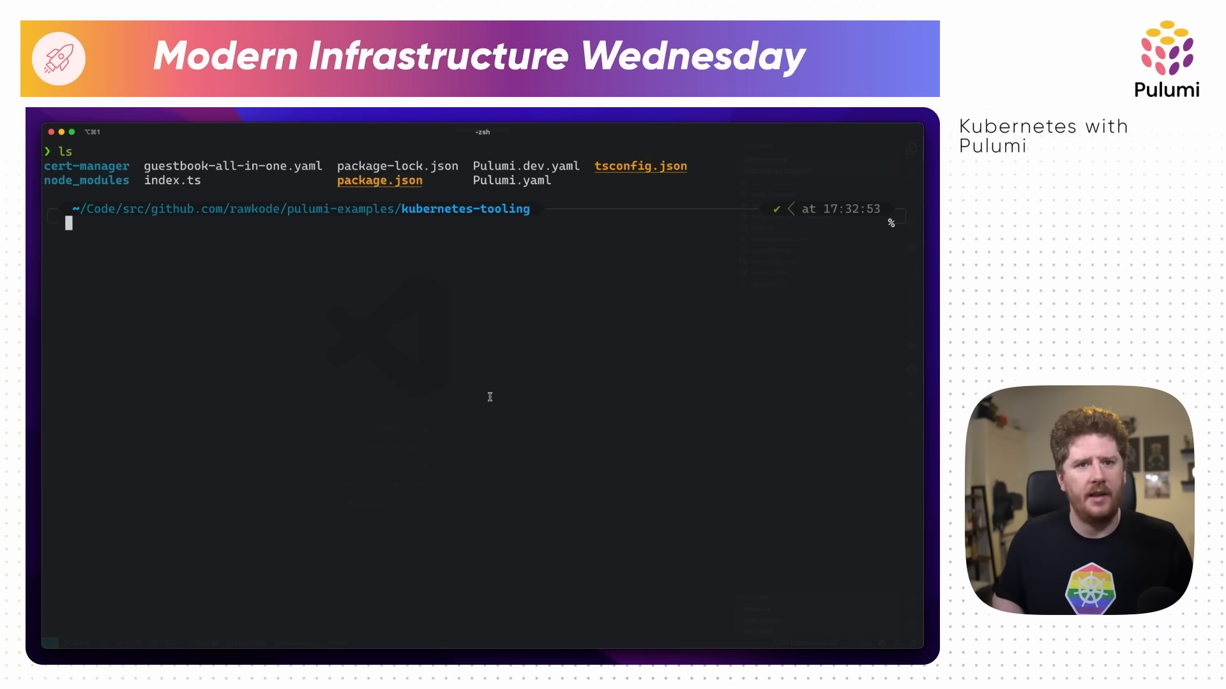
View guestbook-all-in-one.yaml with bat, count its 149 lines, and run kube2pulumi all on it.
{"action": "type", "text": "bat guestbook-all-in-one.yaml"}
{"action": "type", "text": "wc -l gues"}
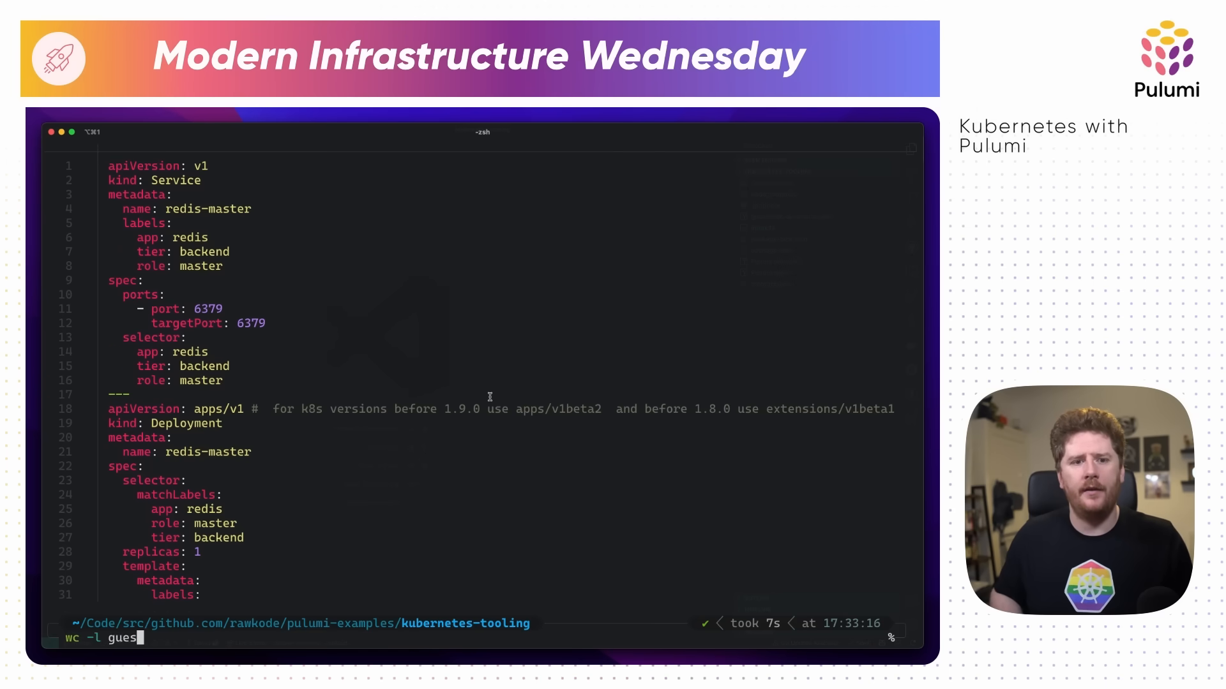
{"action": "key", "text": "Enter"}
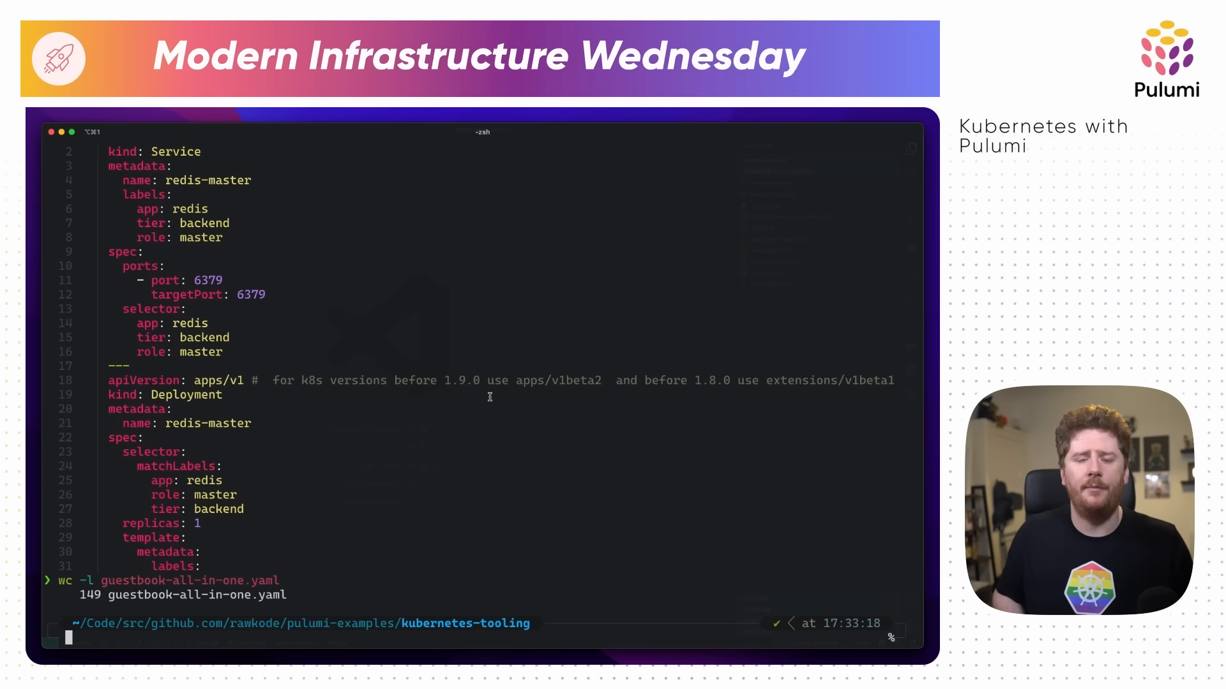
{"action": "type", "text": "kube2pulumi all -f guestbook-all-in-one.yaml"}
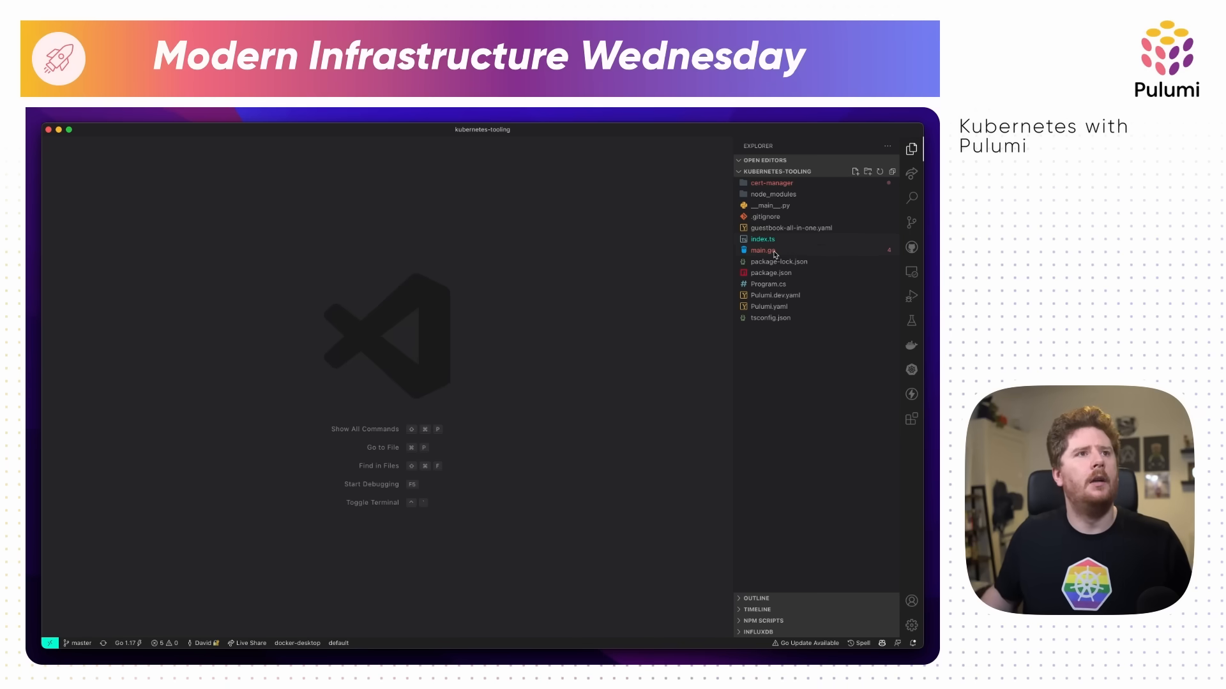
Review the generated main.go defining the Redis and frontend Services and Deployments.
{"action": "left_click", "coordinate": [762, 250]}
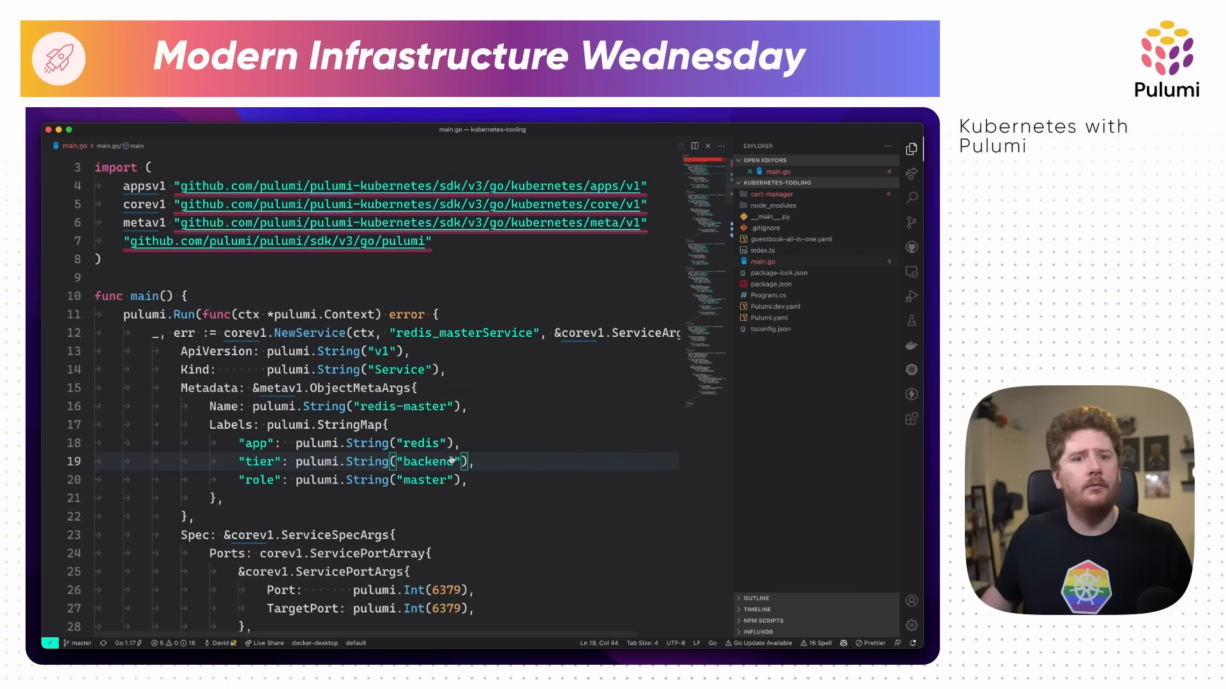
{"action": "scroll", "scroll_direction": "down", "scroll_amount": 3}
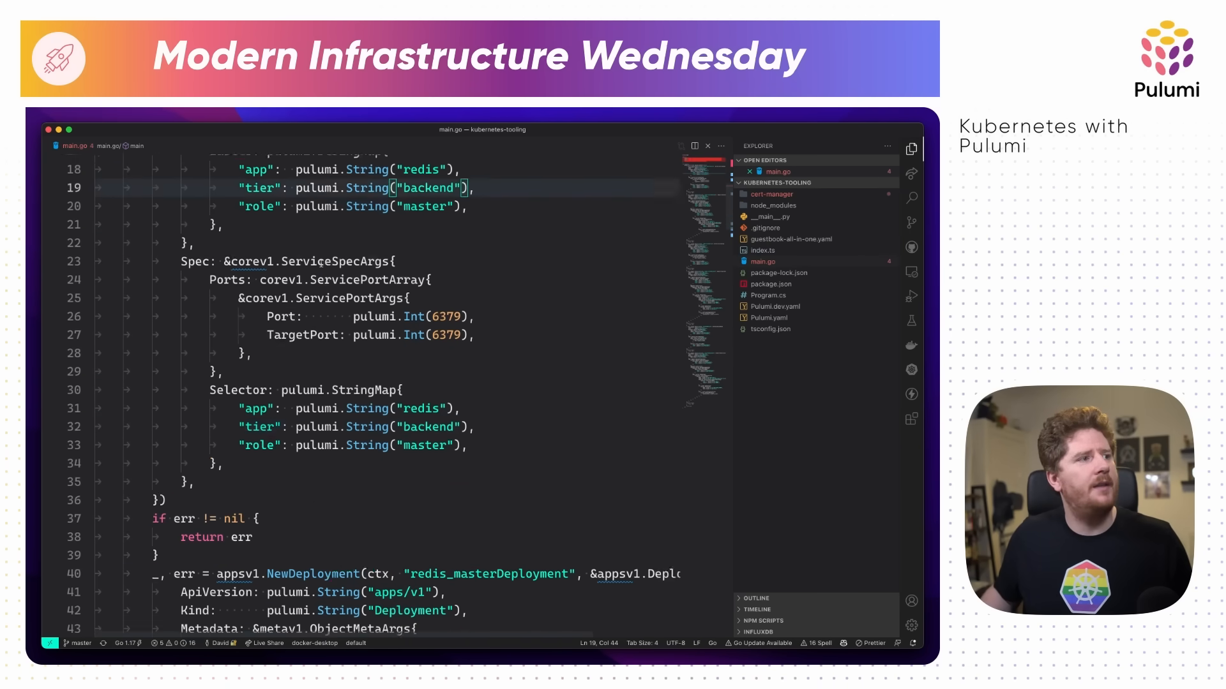
{"action": "scroll", "scroll_direction": "down", "scroll_amount": 3}
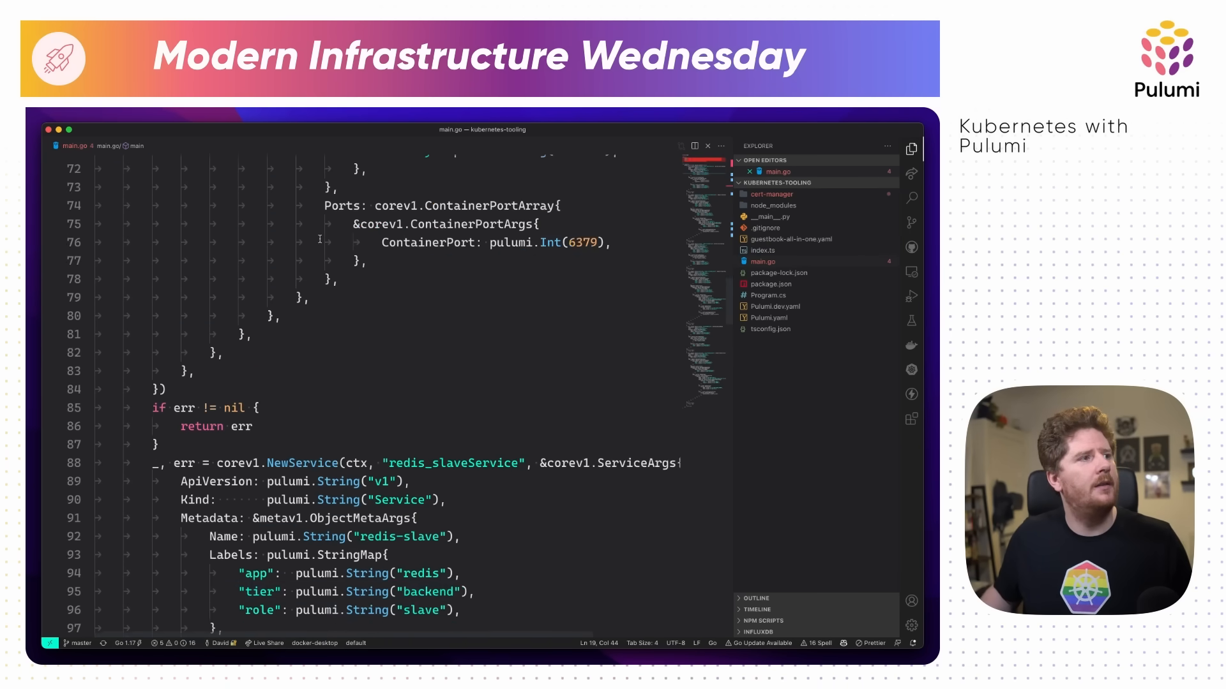
{"action": "scroll", "scroll_direction": "down", "scroll_amount": 3}
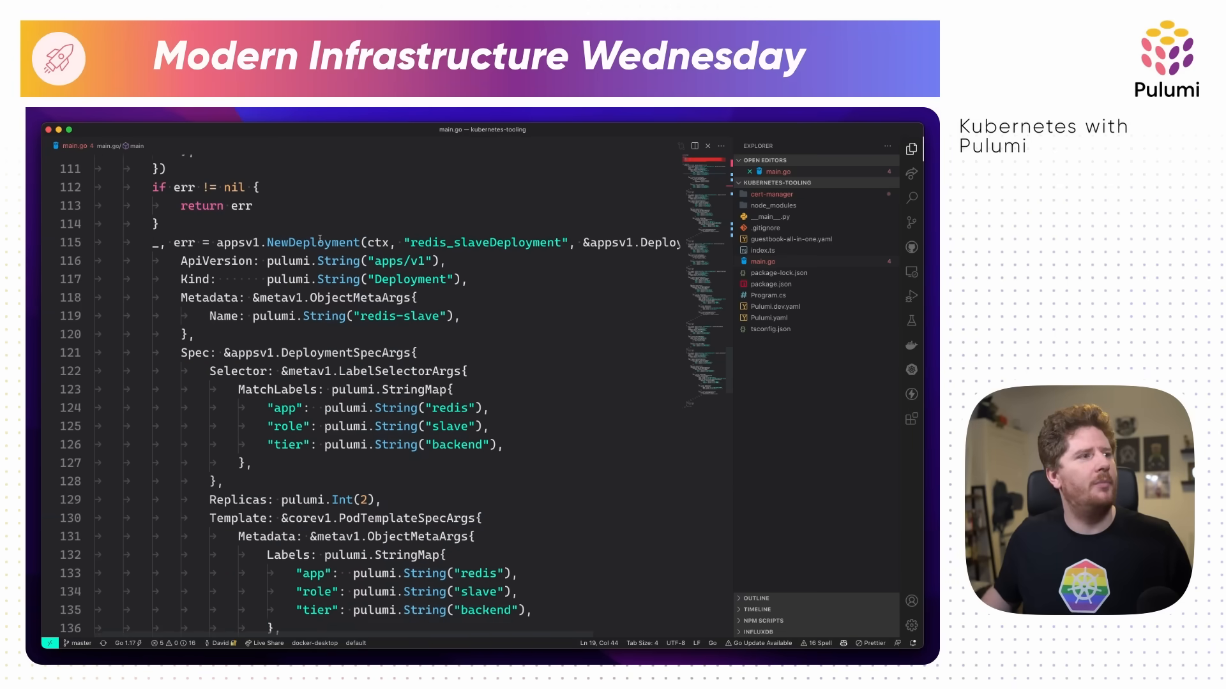
{"action": "scroll", "scroll_direction": "down", "scroll_amount": 3}
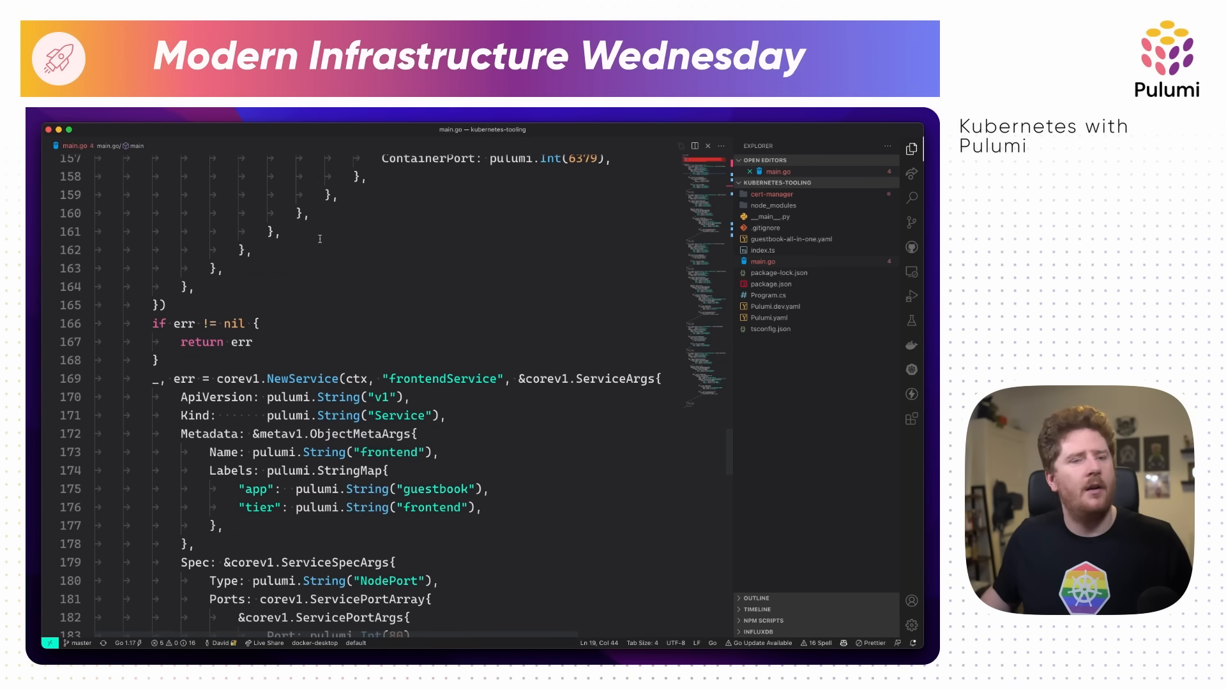
{"action": "scroll", "scroll_direction": "down", "scroll_amount": 3}
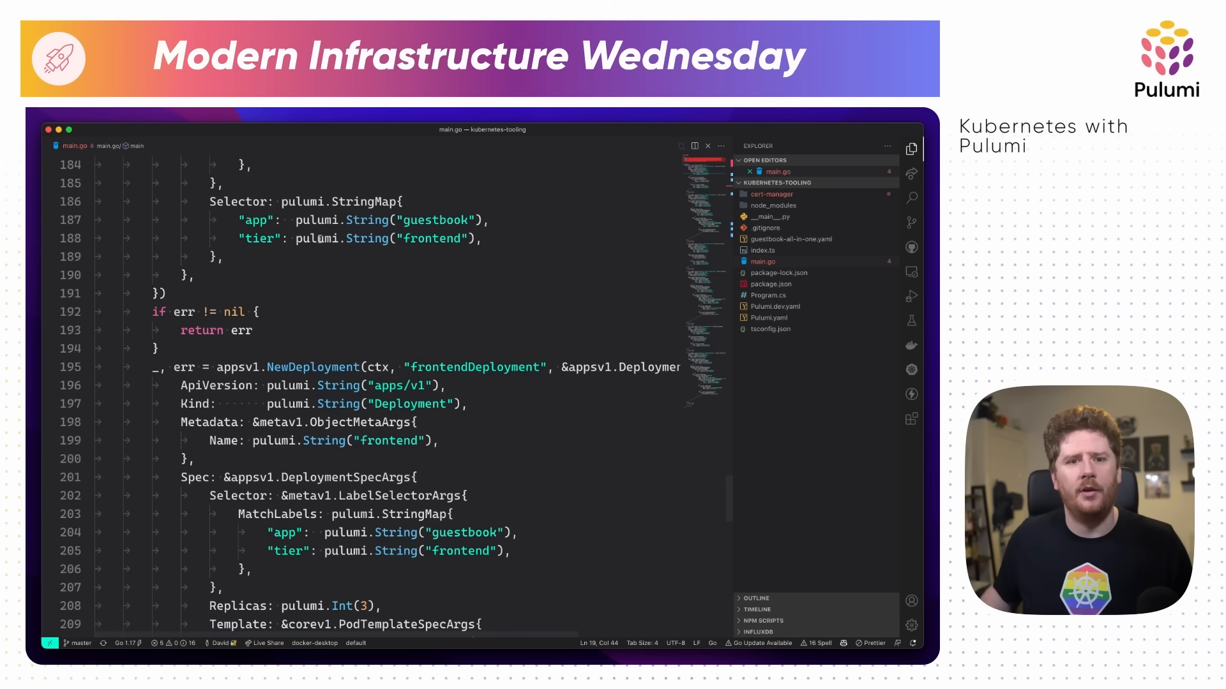
{"action": "scroll", "scroll_direction": "down", "scroll_amount": 3}
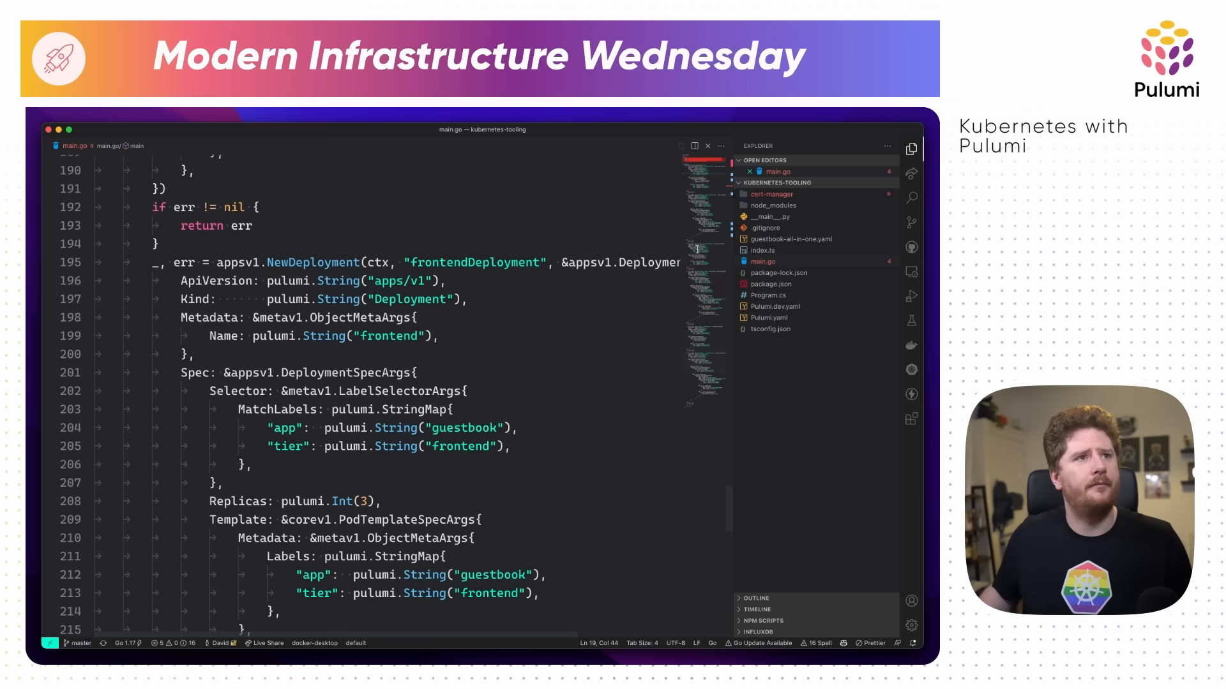
{"action": "left_click", "coordinate": [767, 295]}
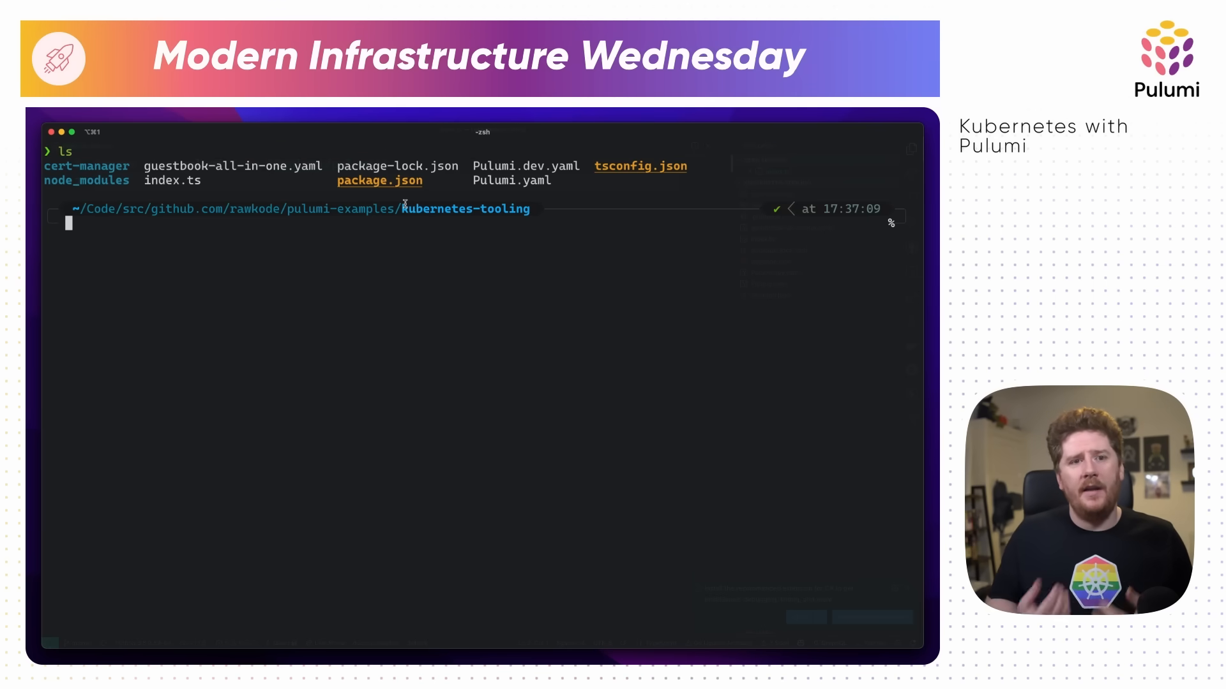
List cert-manager/deploy/crds and run crd2pulumi --nodejsPath ./src/cert-manager on its YAML files.
{"action": "type", "text": "ls cert-manager/"}
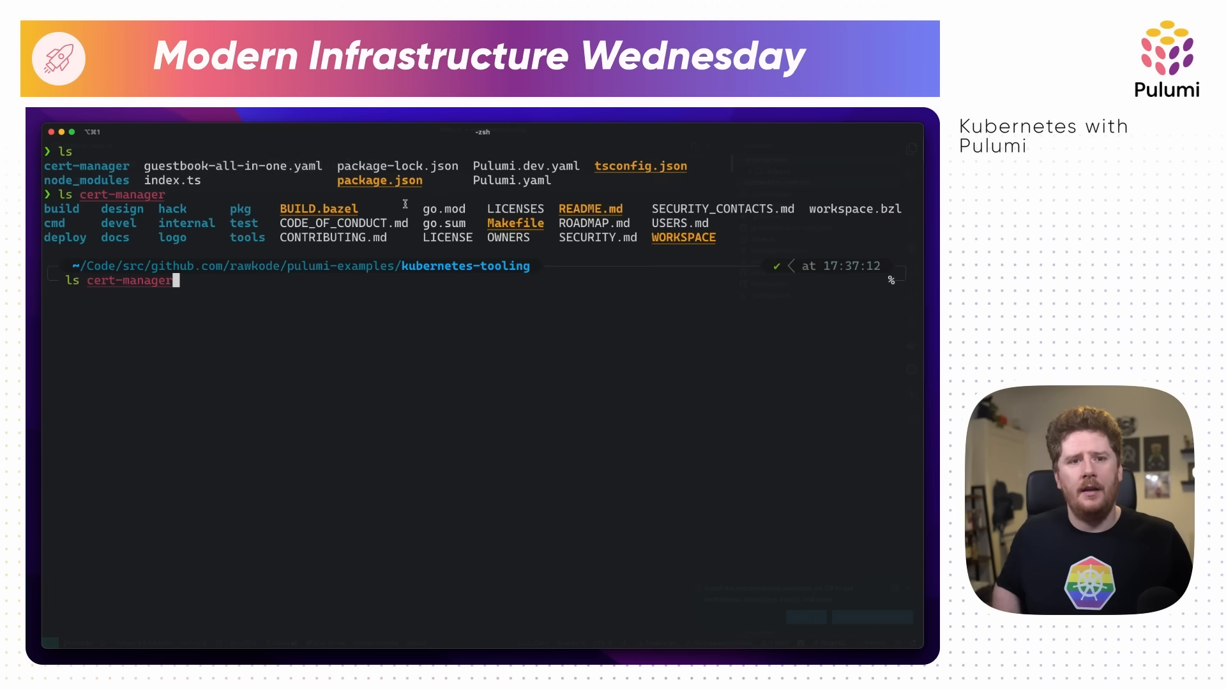
{"action": "type", "text": "/de"}
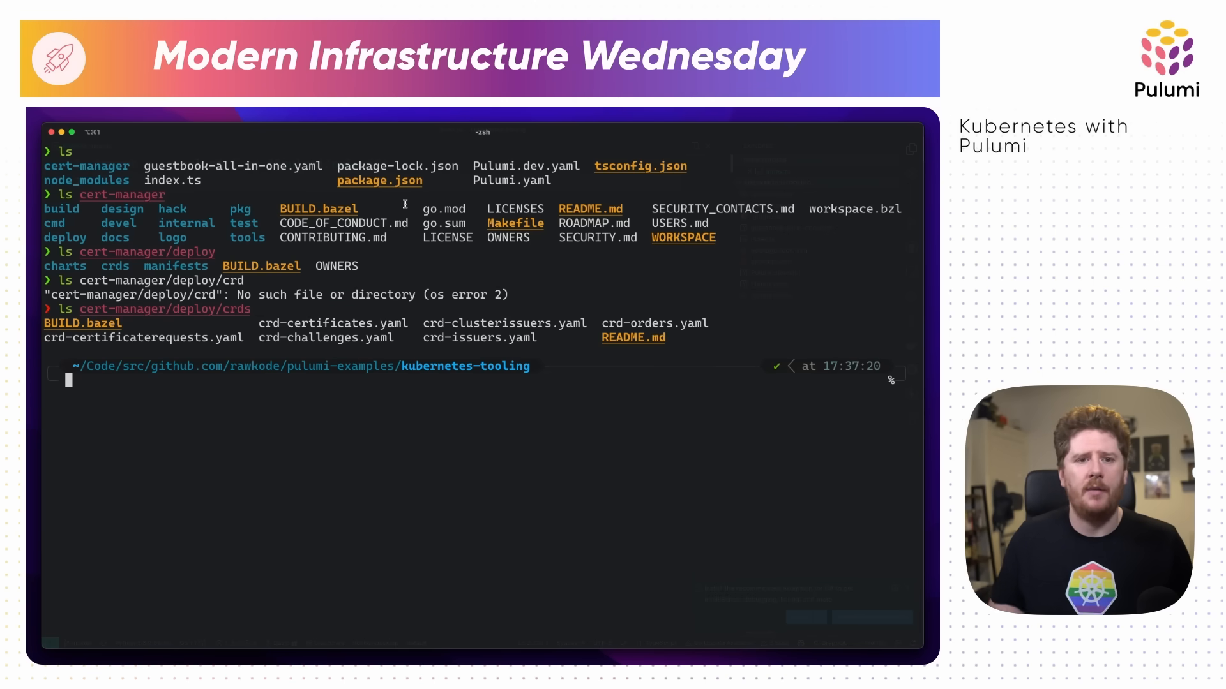
{"action": "type", "text": "crd2pulumi --nodejsPath ./src/cert-manager ./cert-manager/deploy/crds/*.yaml"}
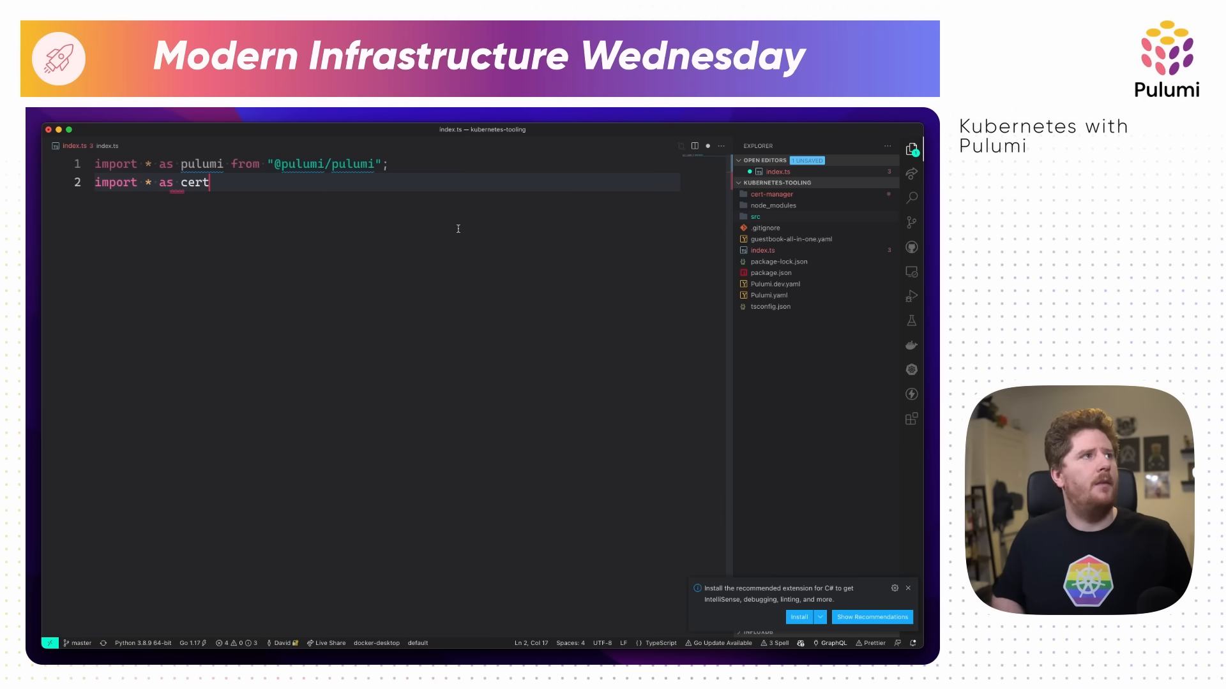
Import certManager from "./src/cert-manager" and begin a certificates constant using it.
{"action": "type", "text": "Manager from \"./src/cert-manager\";"}
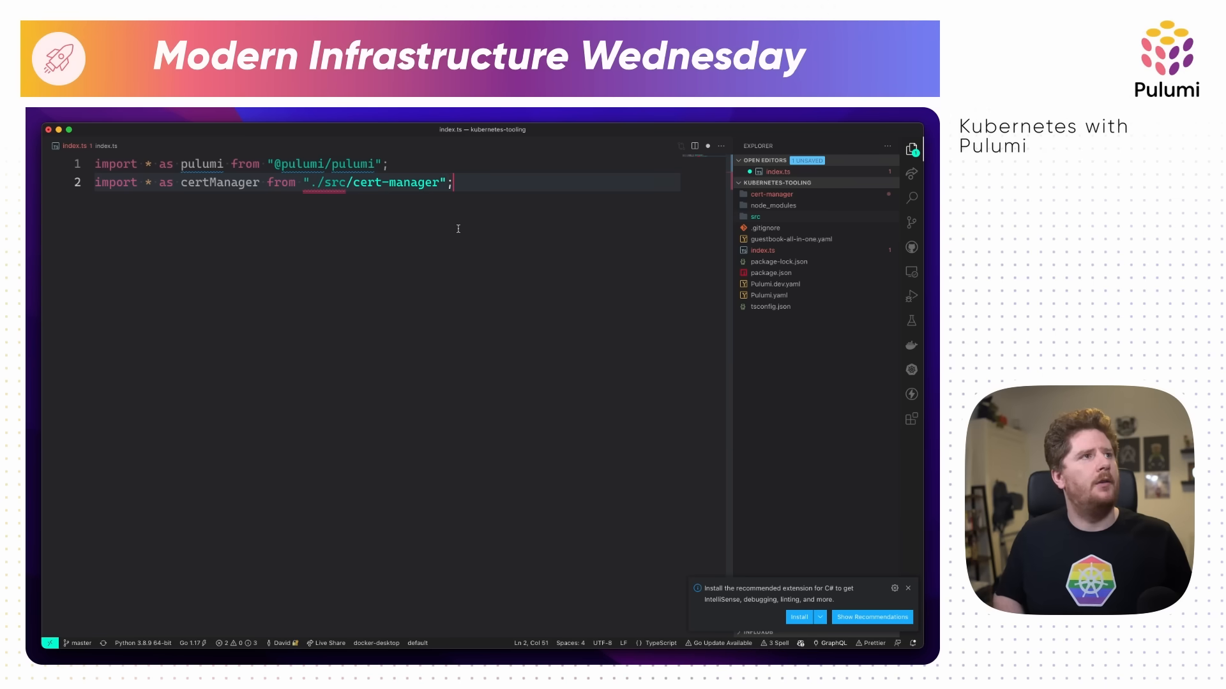
{"action": "type", "text": "const config = new pulumi.Config();"}
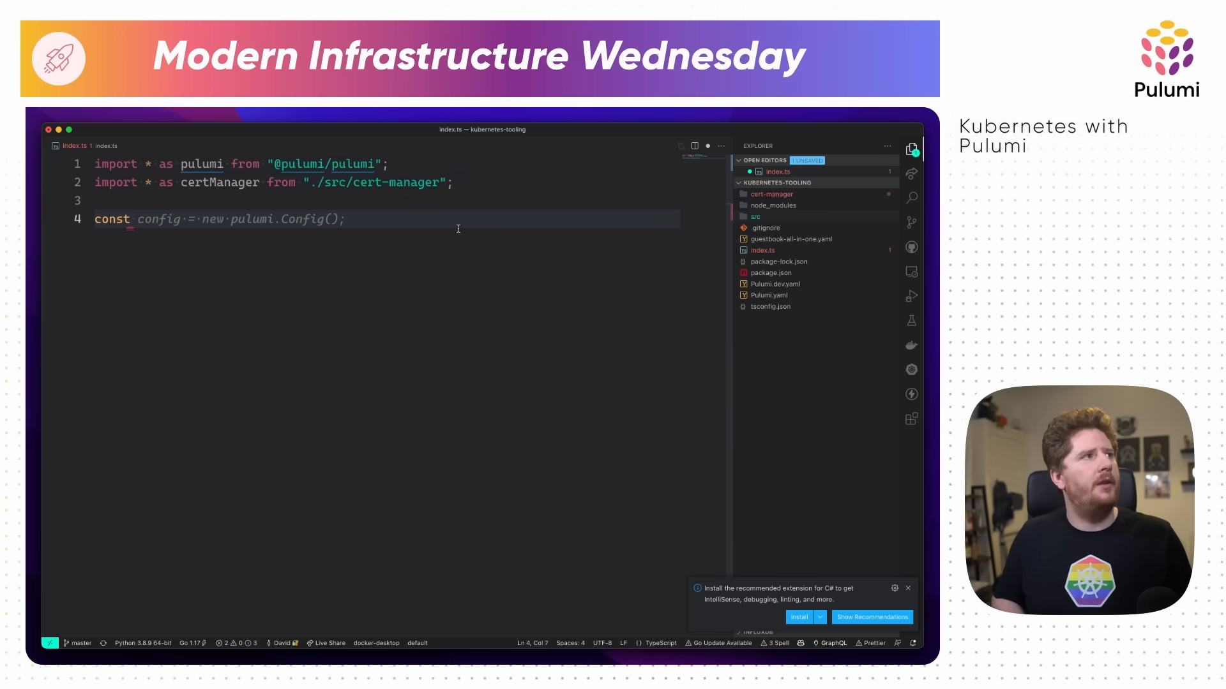
{"action": "type", "text": "certificate"}
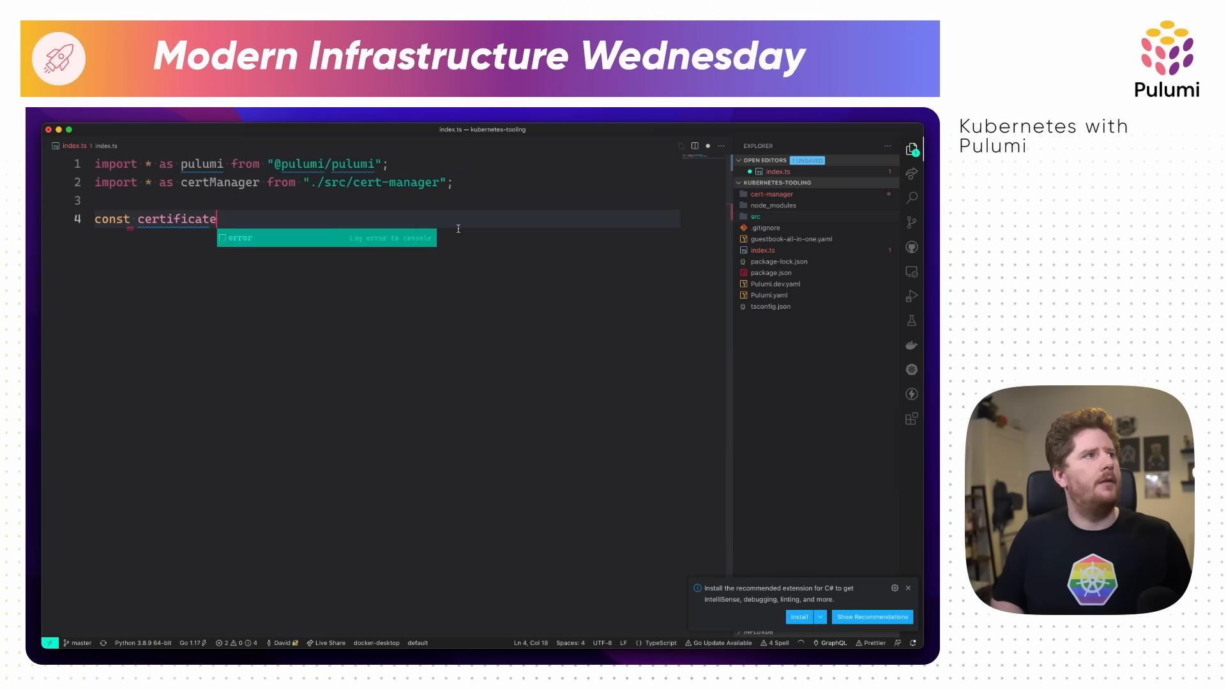
{"action": "type", "text": "s = new cert"}
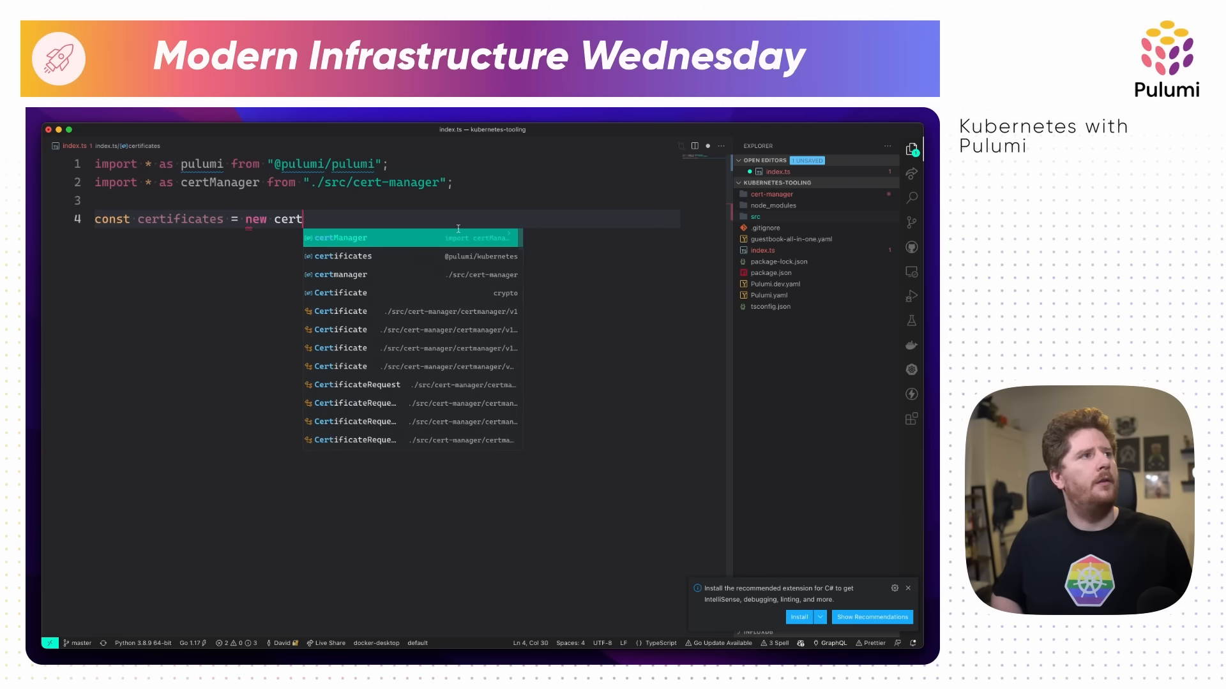
{"action": "type", "text": "Manager."}
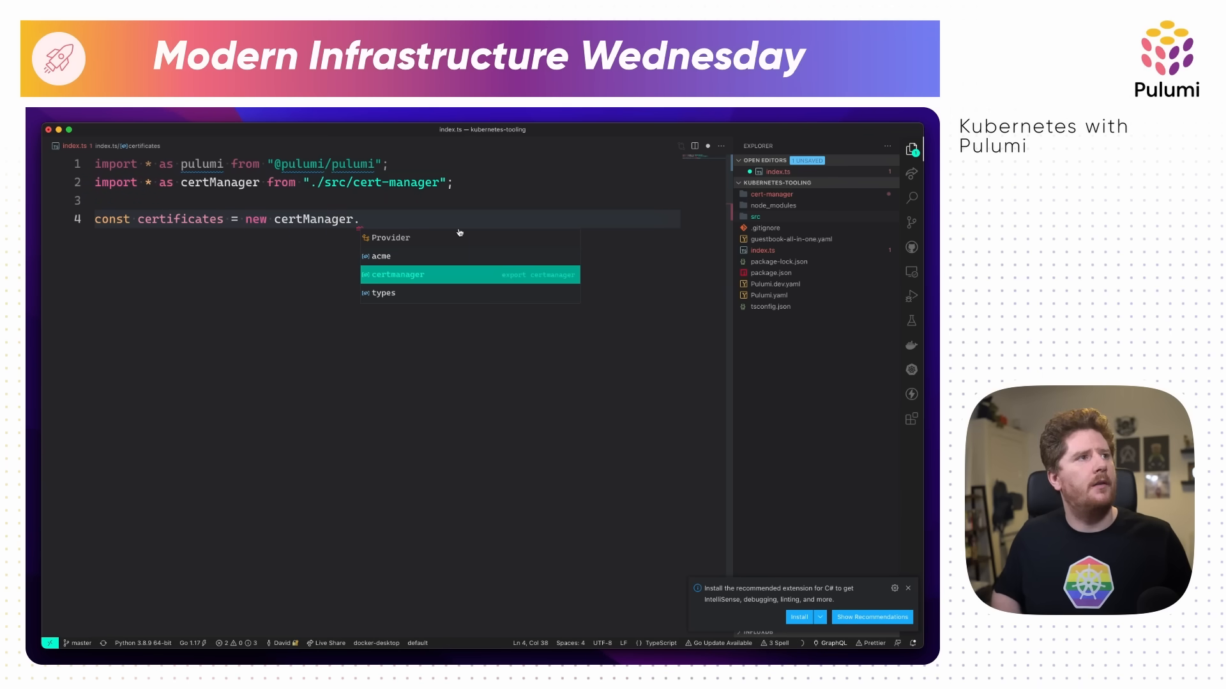
Declare a certmanager.v1.Certificate named "nginx" with spec dnsNames ["example.com"].
{"action": "type", "text": "certmanager.v1.Certificate("}
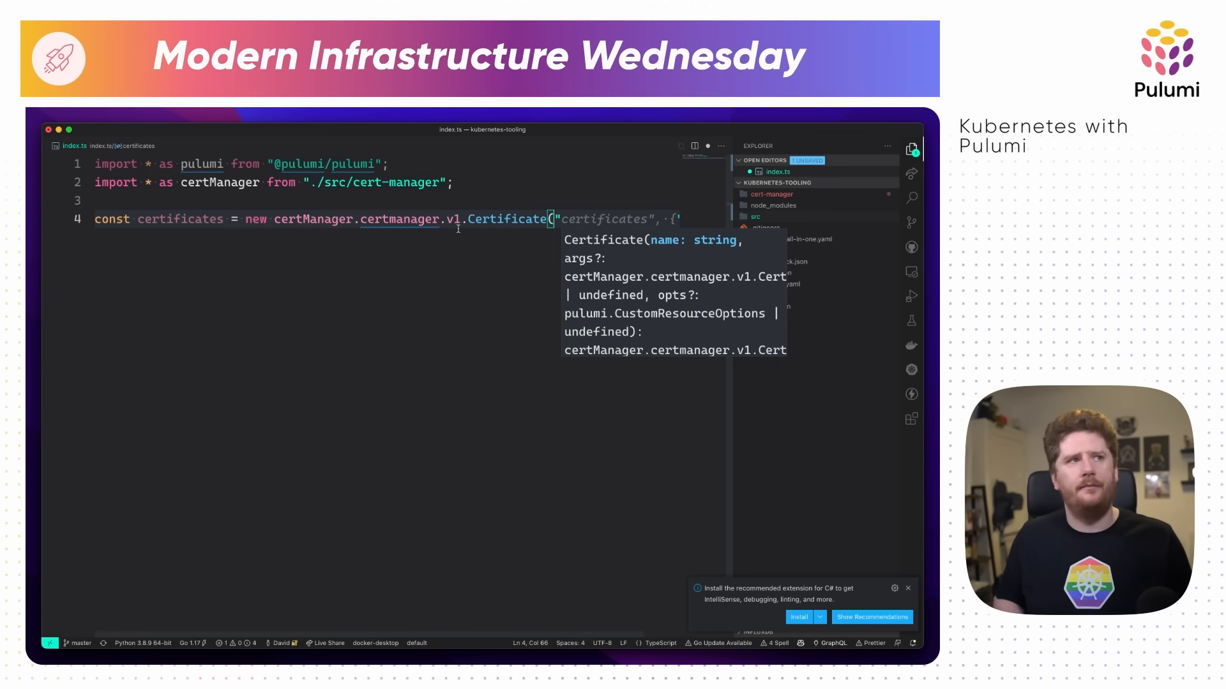
{"action": "type", "text": "\"nginx\")"}
{"action": "type", "text": "spe"}
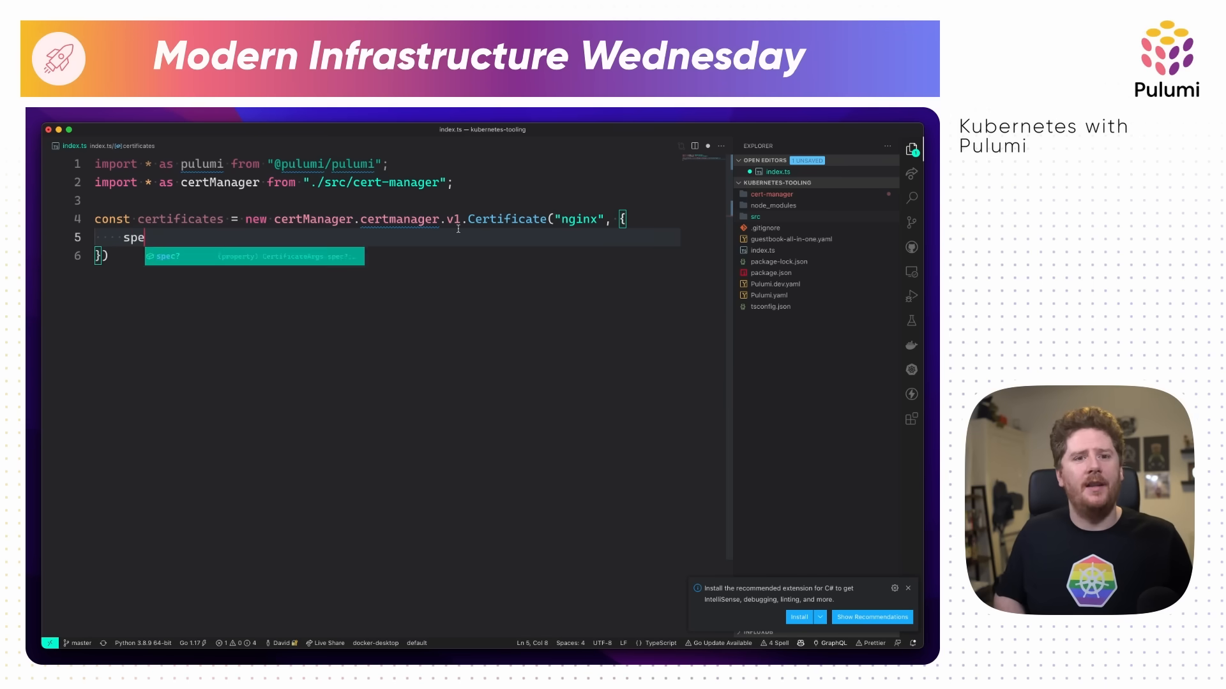
{"action": "key", "text": "Tab"}
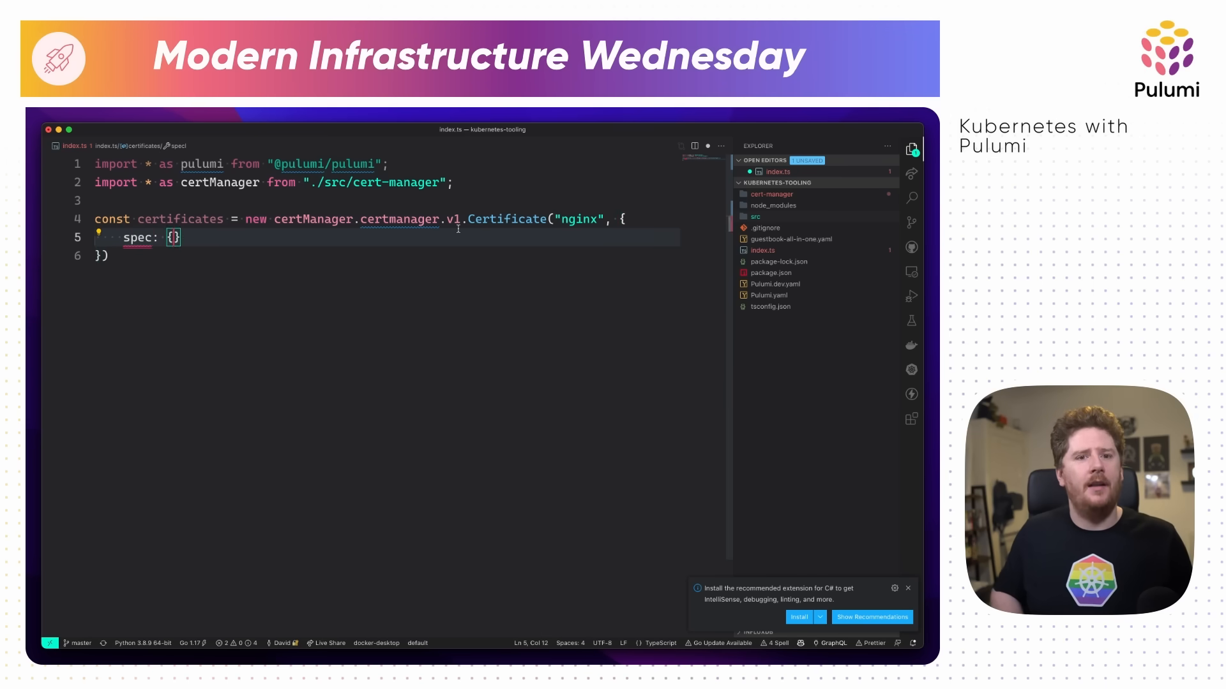
{"action": "type", "text": "dnsNames: [\"example.com\"],"}
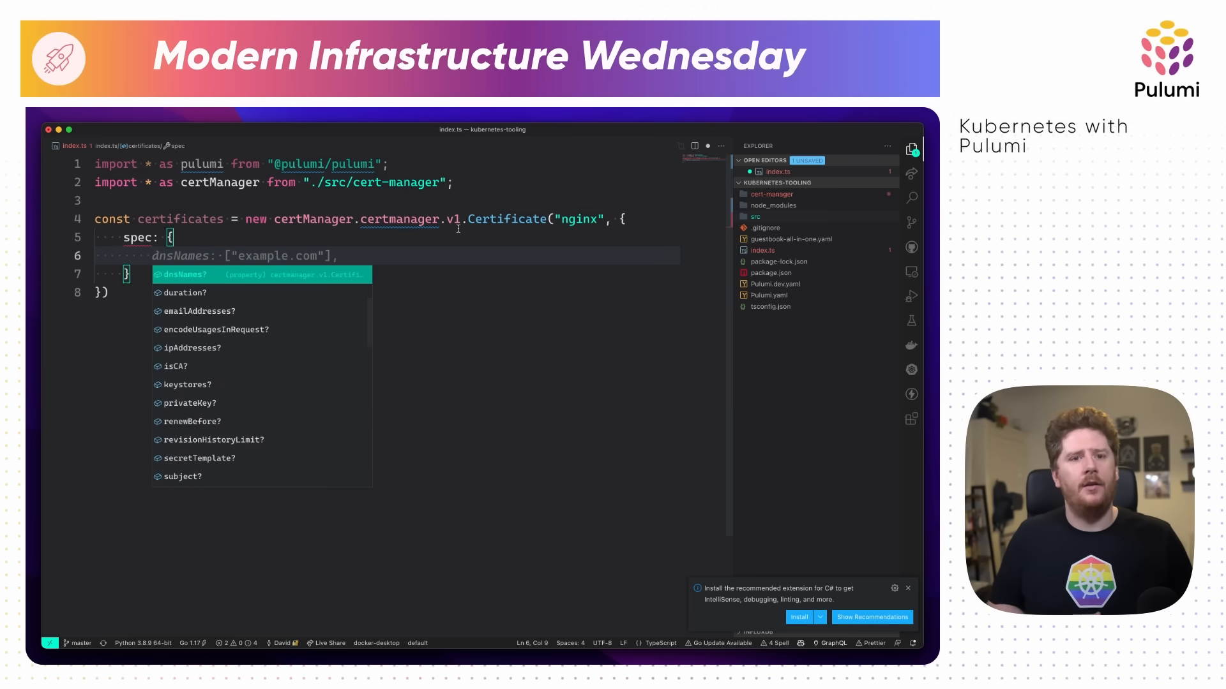